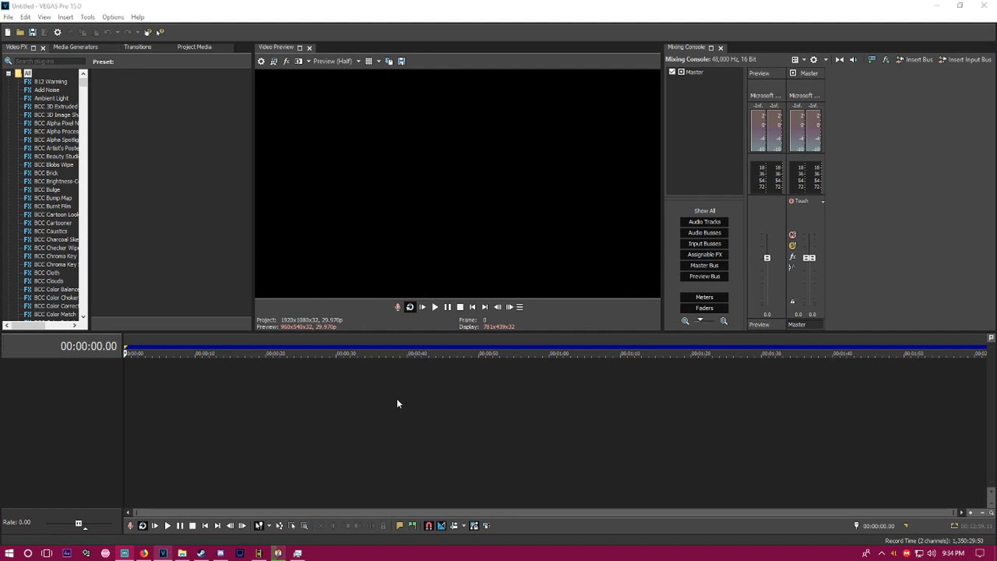
mouse_move(389, 423)
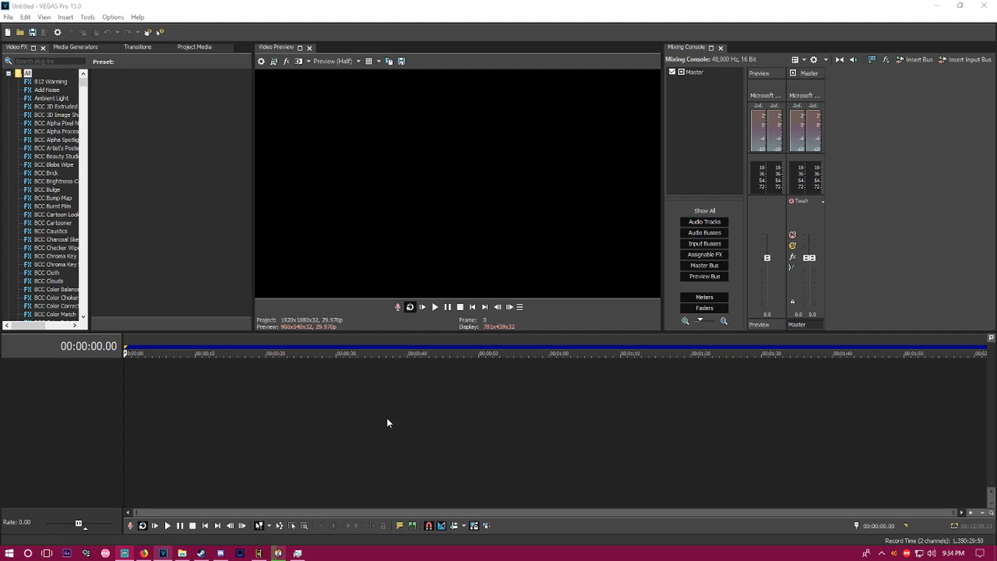
mouse_move(398, 401)
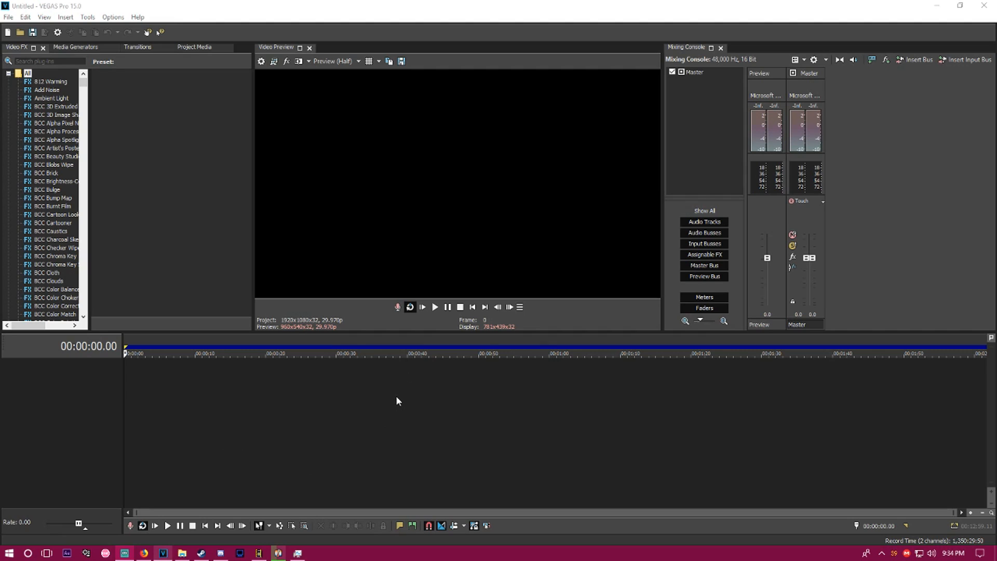
mouse_move(394, 391)
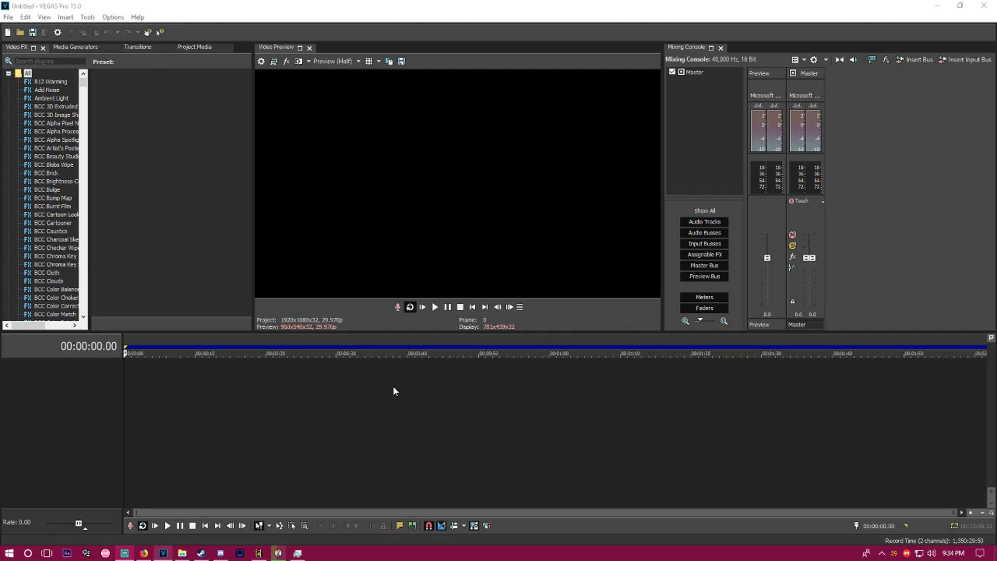
mouse_move(730, 466)
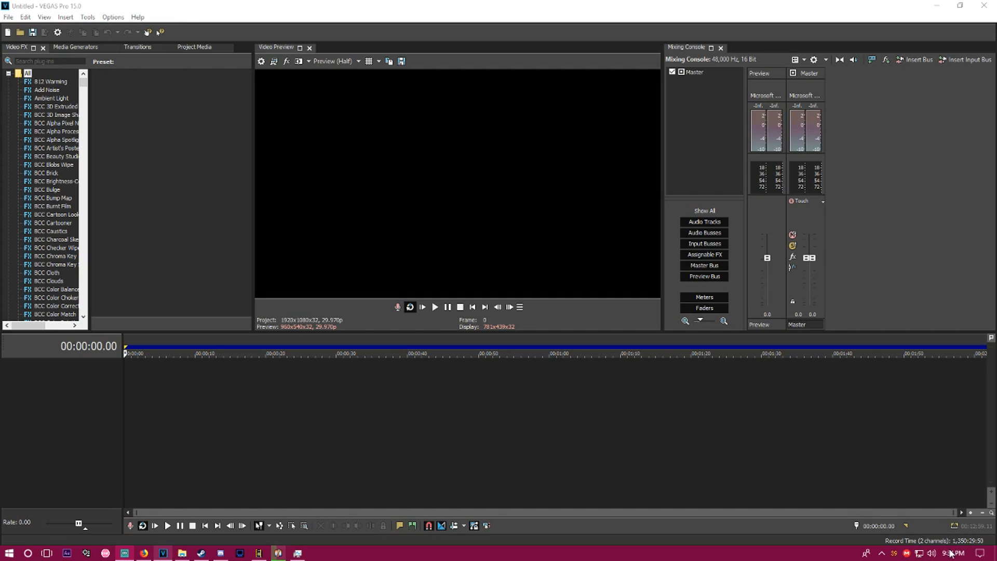
mouse_move(762, 455)
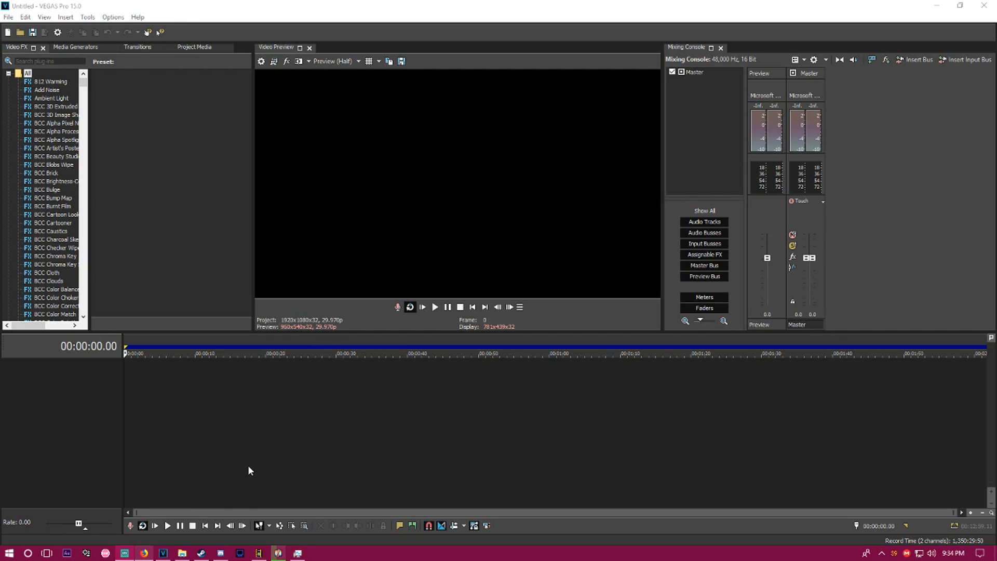
mouse_move(234, 497)
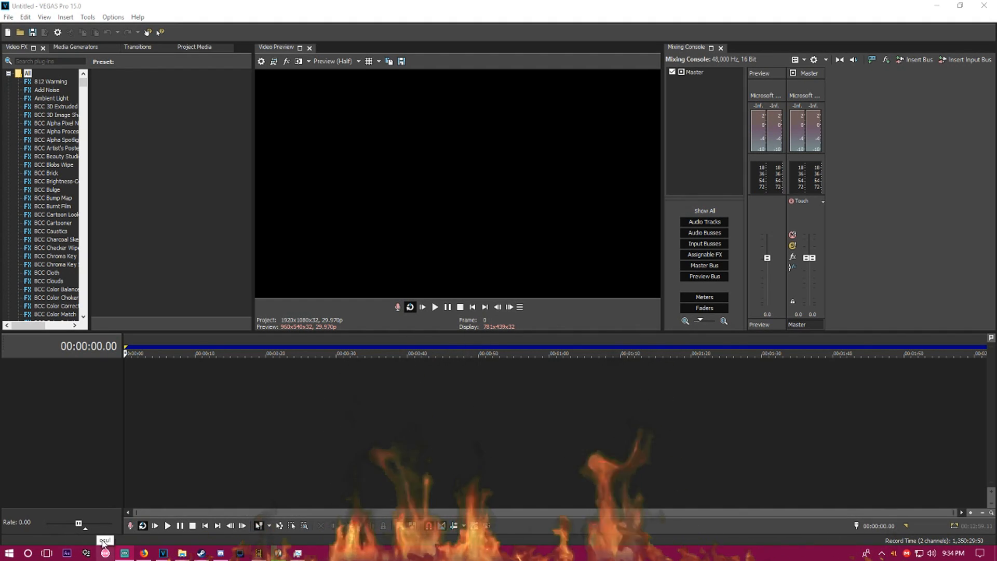
Search YouTube for 'one clip contest', open OCC Week 263 and follow the clip download link
left_click(143, 553)
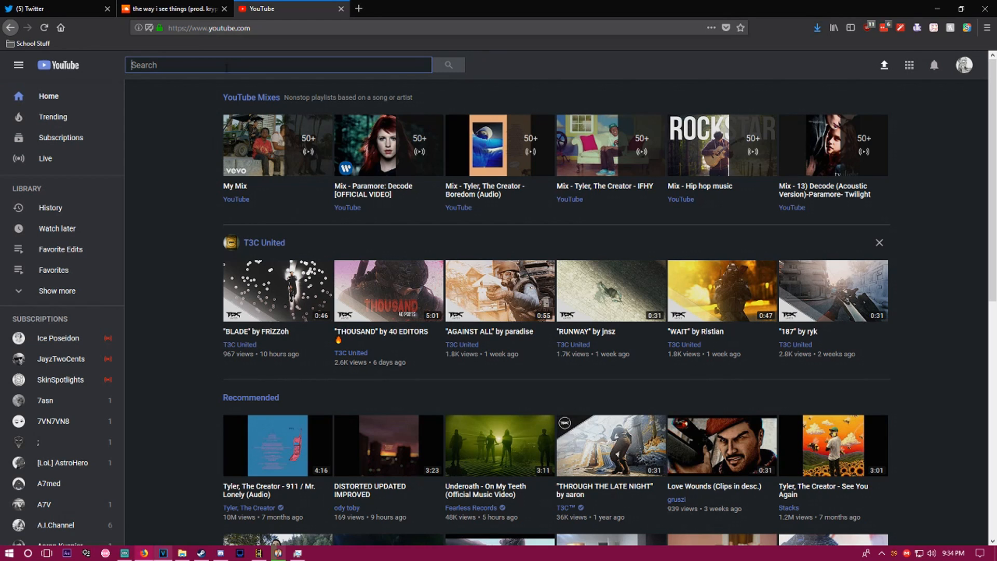
mouse_move(232, 110)
type("one clip contest")
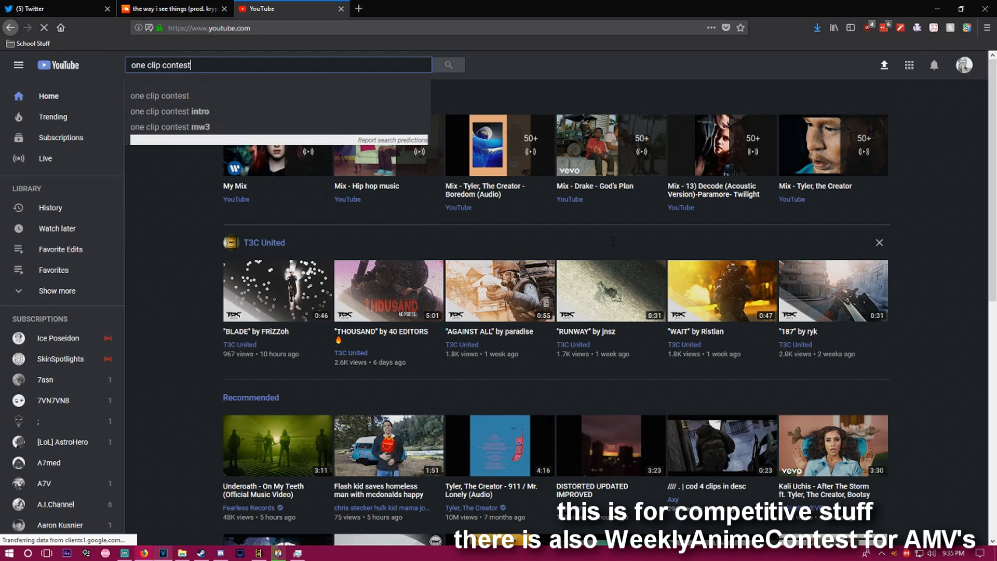
left_click(449, 65)
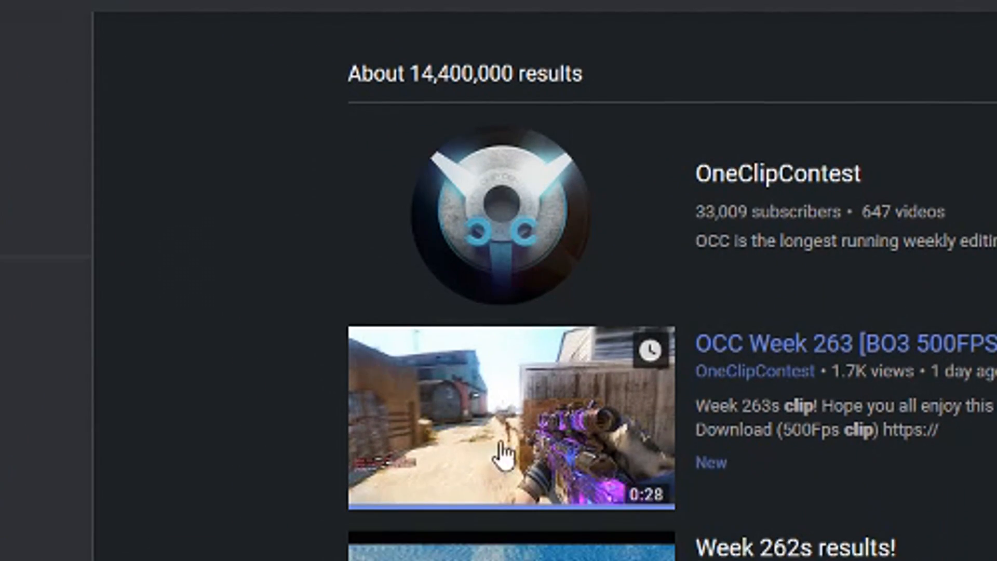
left_click(509, 420)
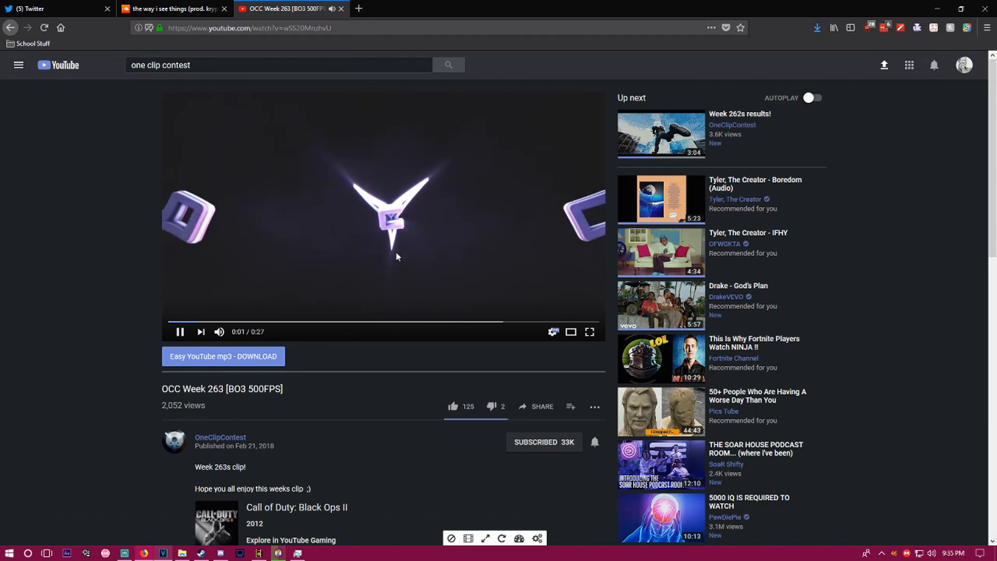
scroll("down", 3)
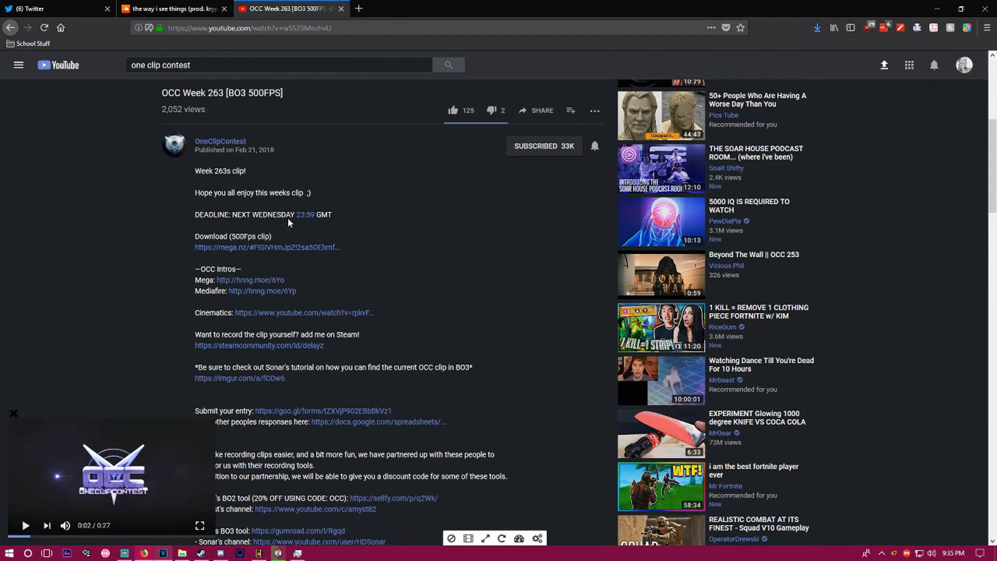
left_click(267, 247)
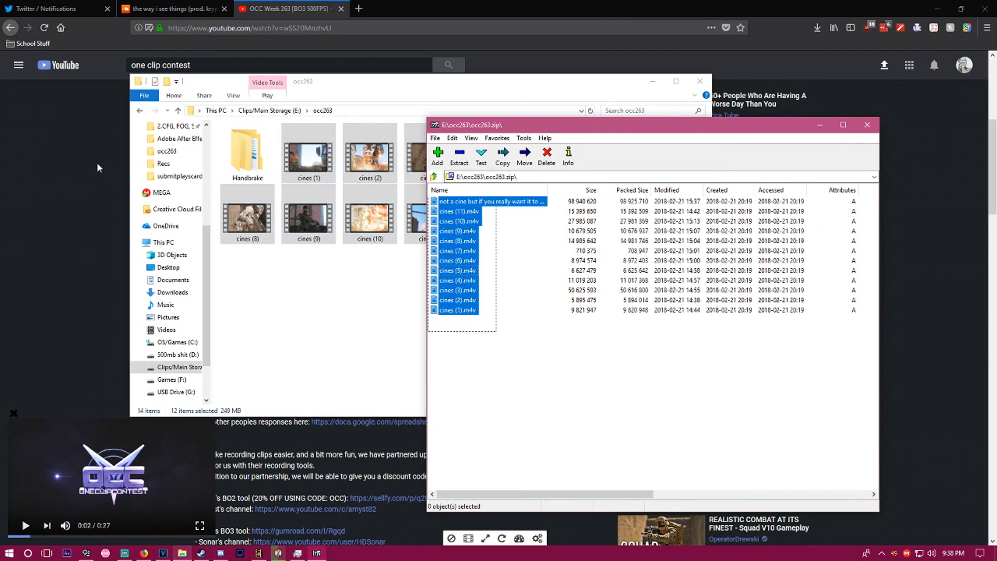
Extract the occ263.zip clips into the occ263 folder, typing 'Bro this tut'
left_click(563, 402)
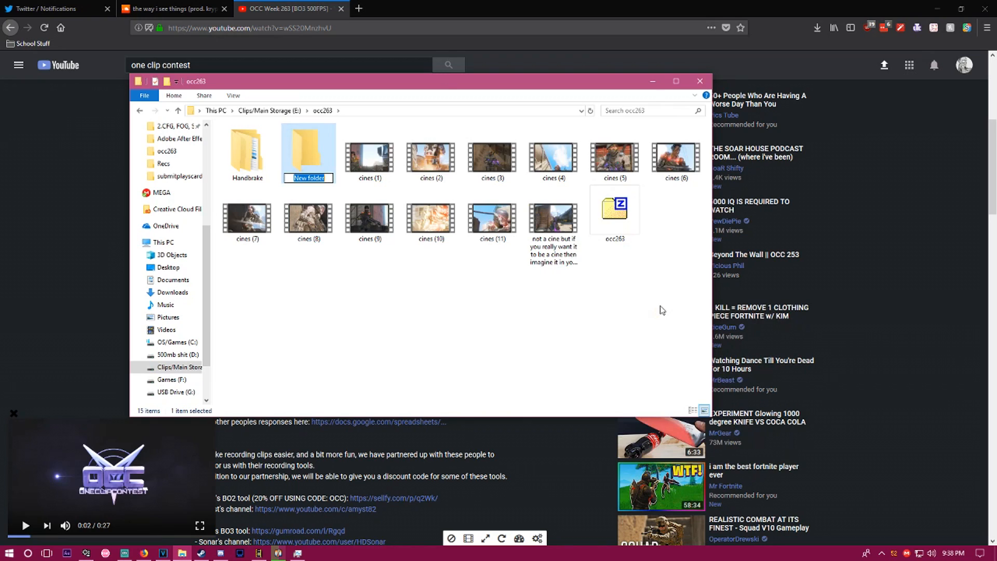
type("Bro this tut")
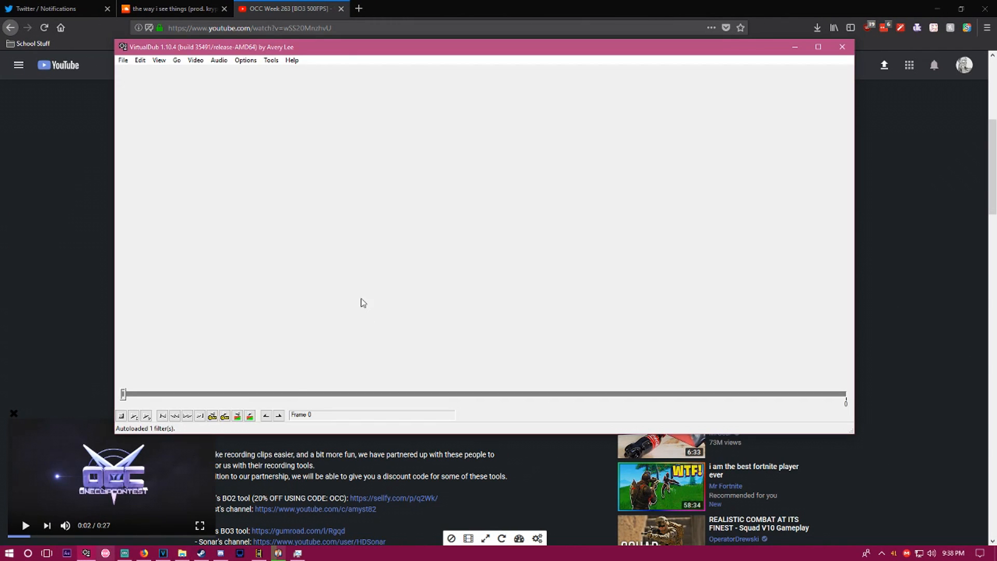
mouse_move(395, 199)
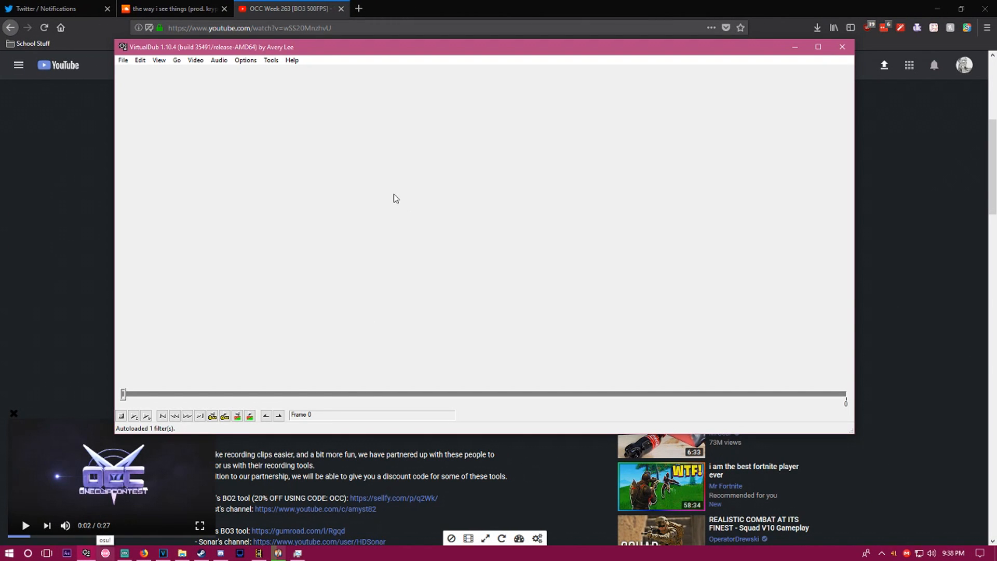
mouse_move(213, 149)
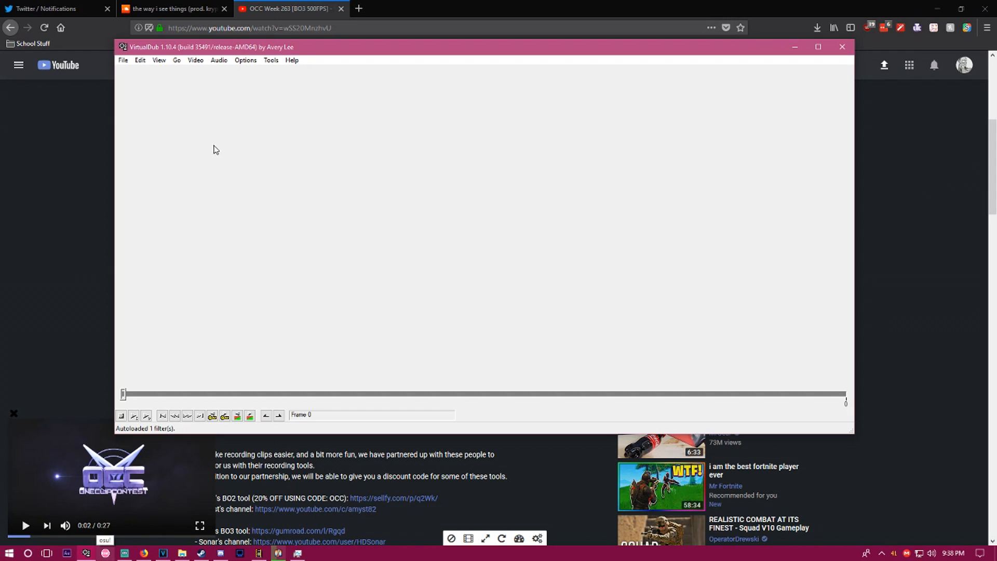
mouse_move(180, 207)
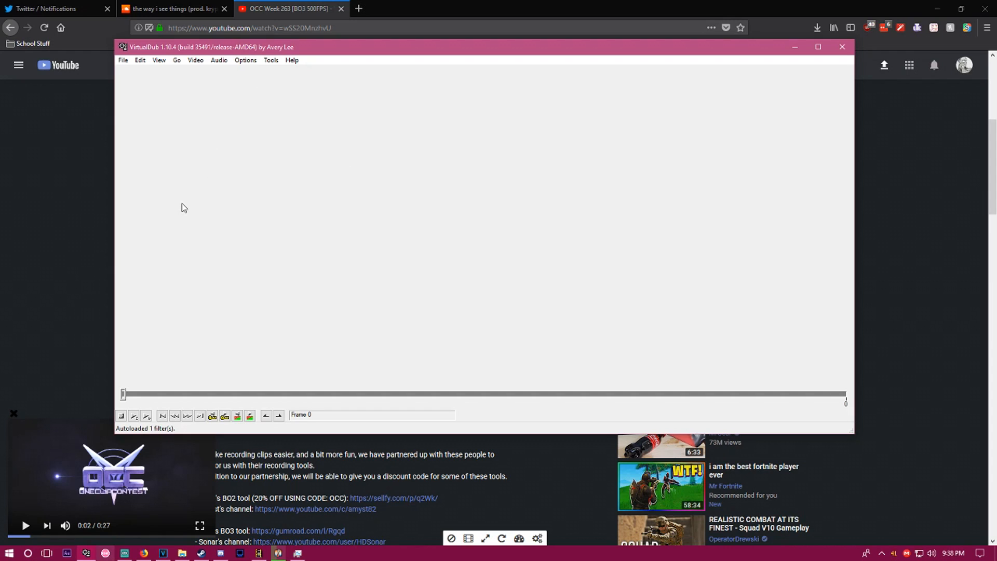
mouse_move(293, 226)
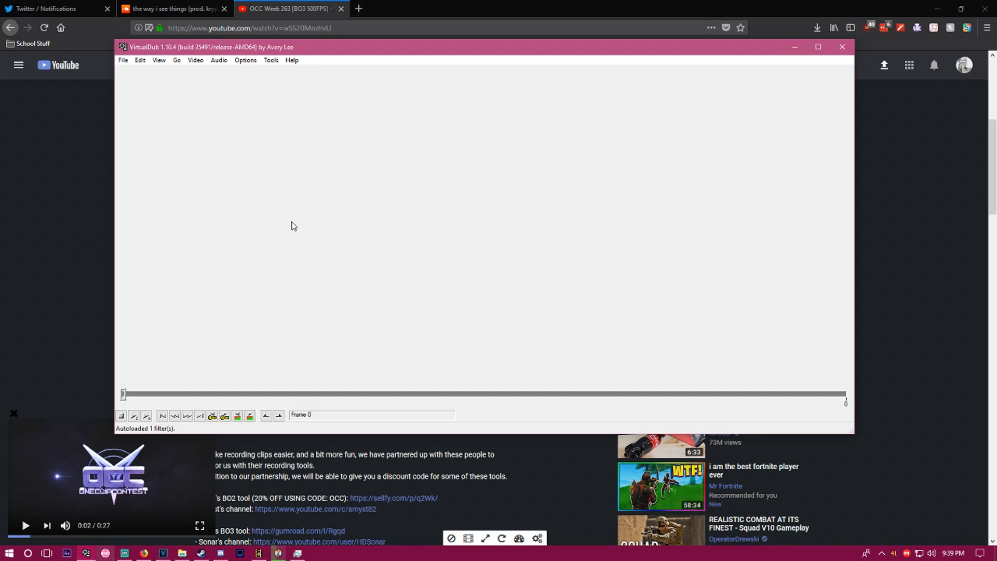
mouse_move(302, 224)
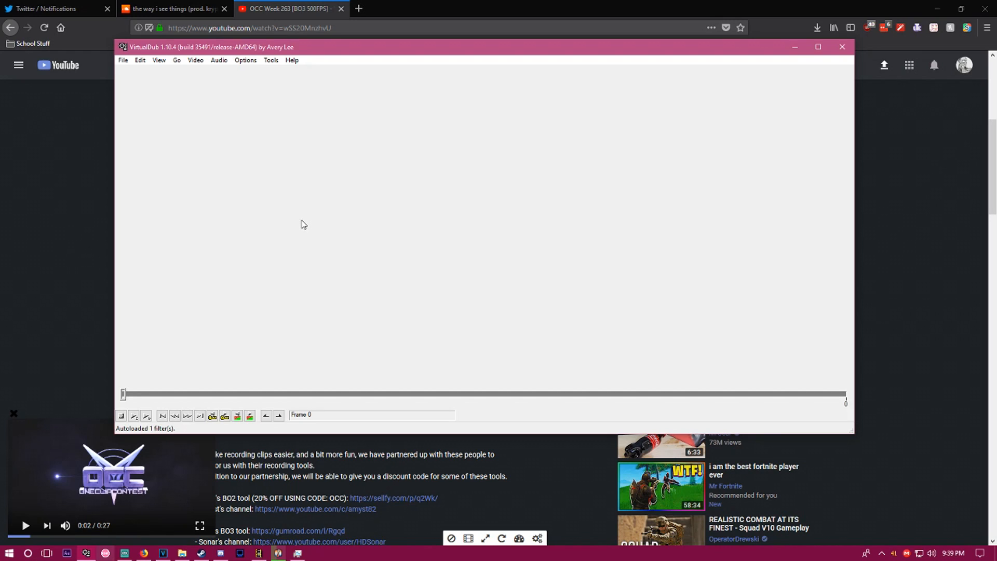
Review Video > Compression with Uncompressed RGB/YCbCr chosen and dismiss the dialog
left_click(195, 60)
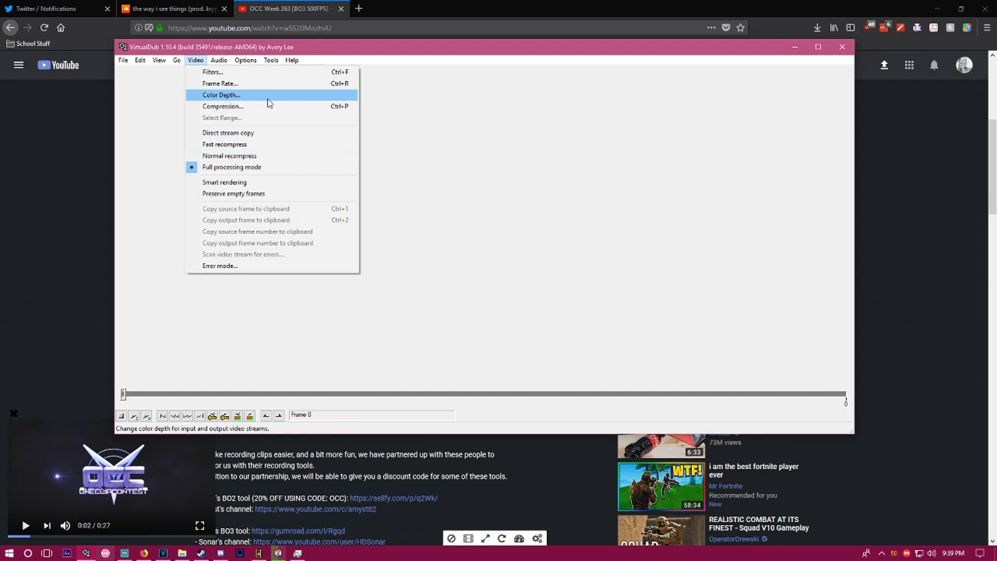
left_click(222, 105)
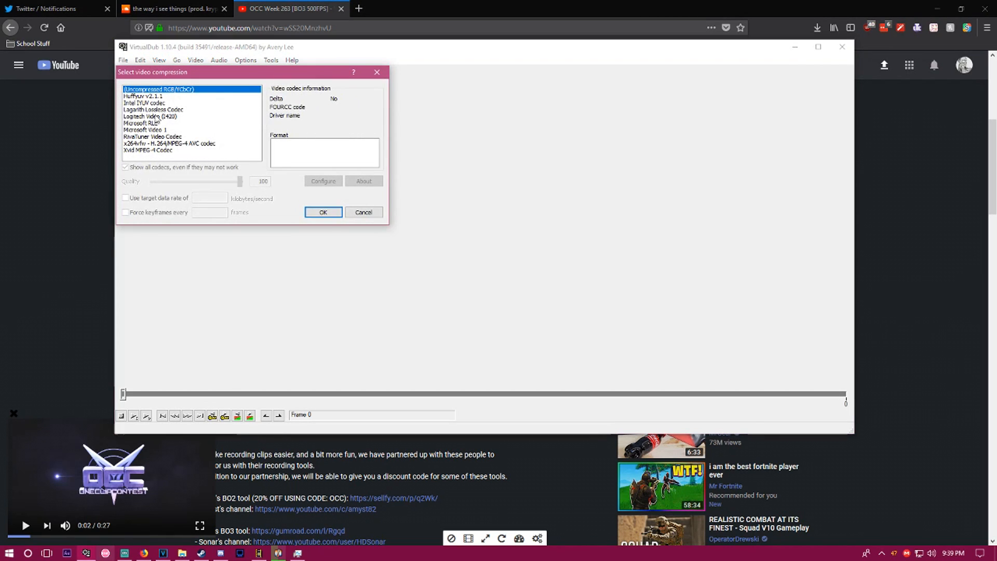
left_click(322, 211)
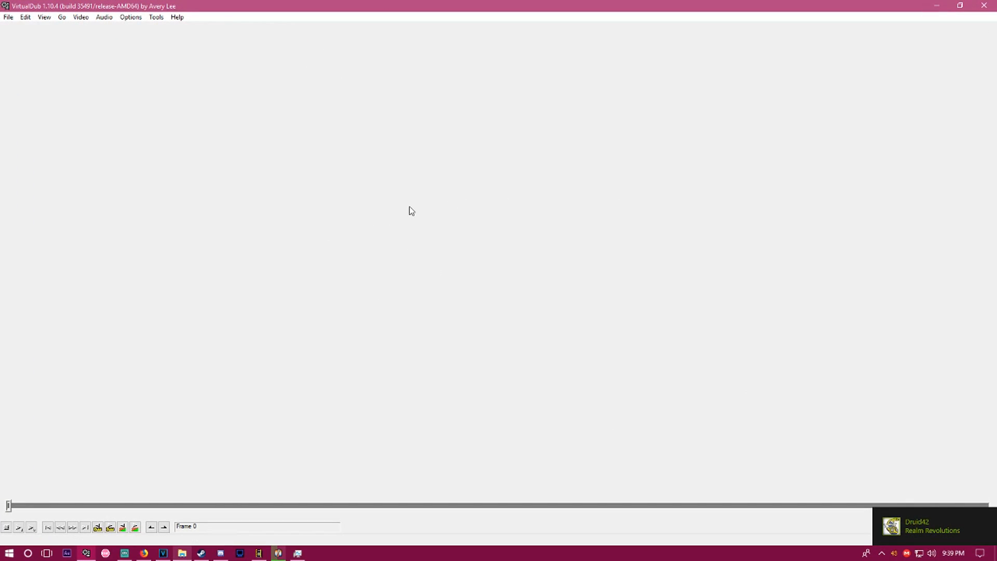
Start the Batch Wizard from the File menu
left_click(80, 17)
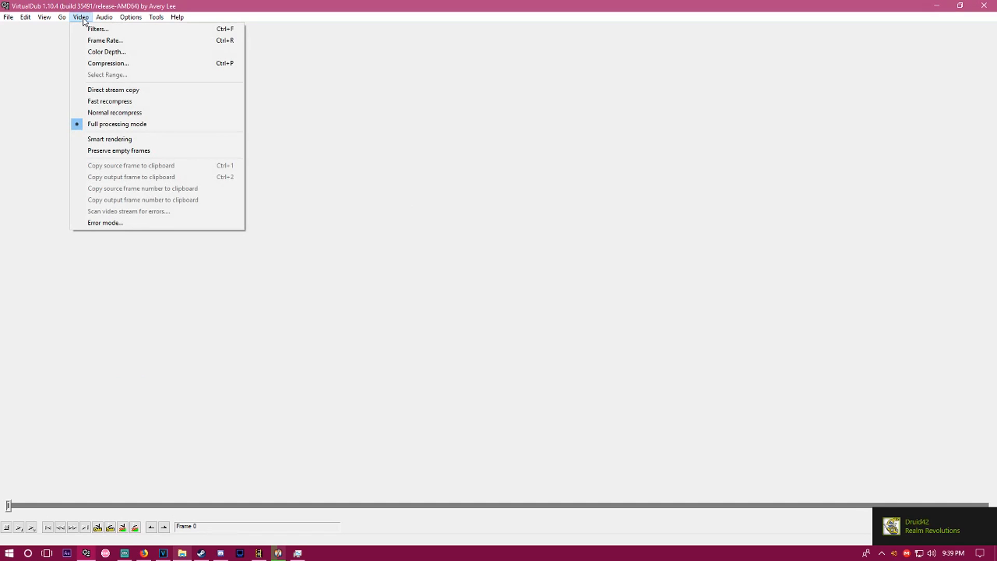
left_click(9, 16)
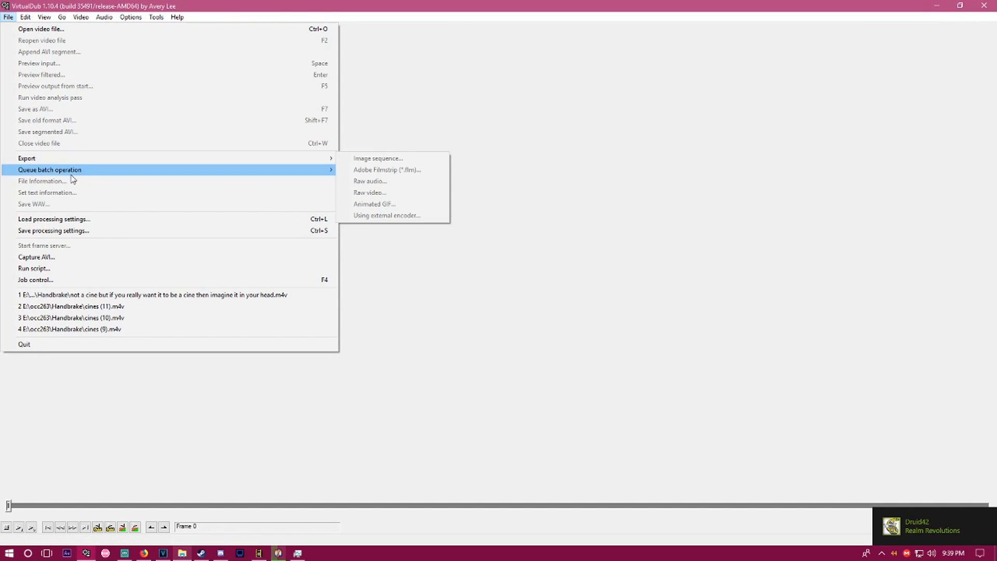
mouse_move(50, 170)
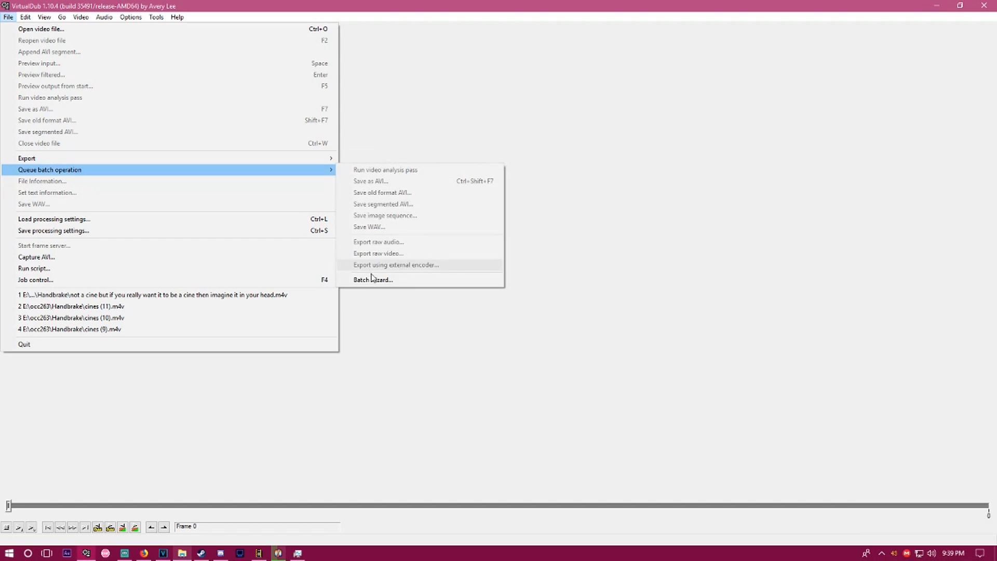
mouse_move(371, 279)
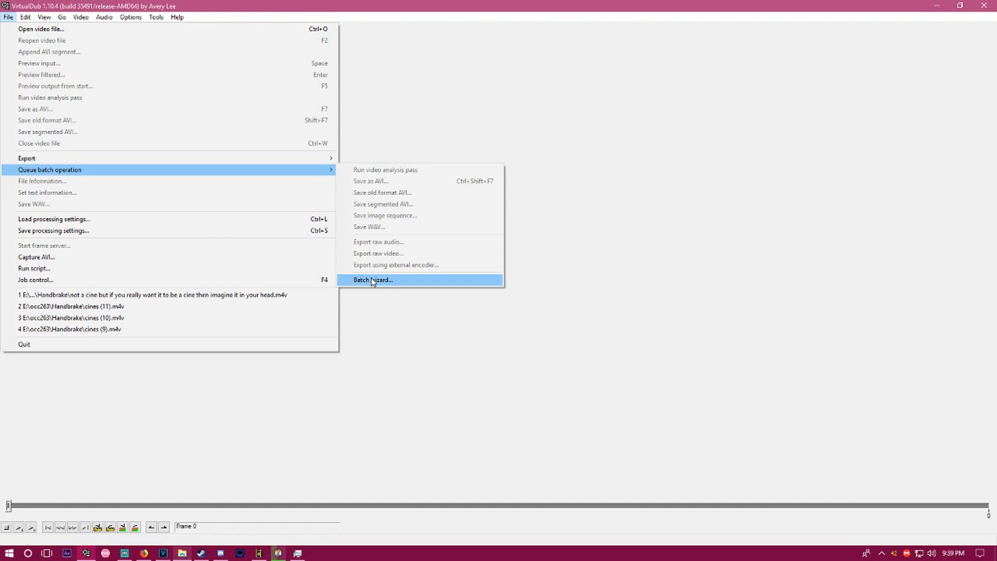
left_click(371, 280)
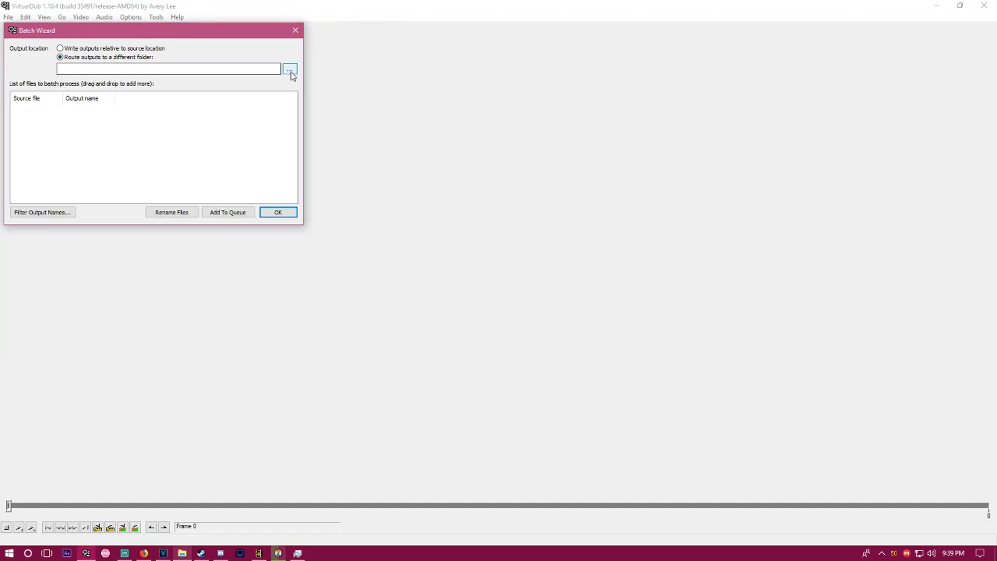
Route batch outputs to the subfolder inside occ263
left_click(289, 68)
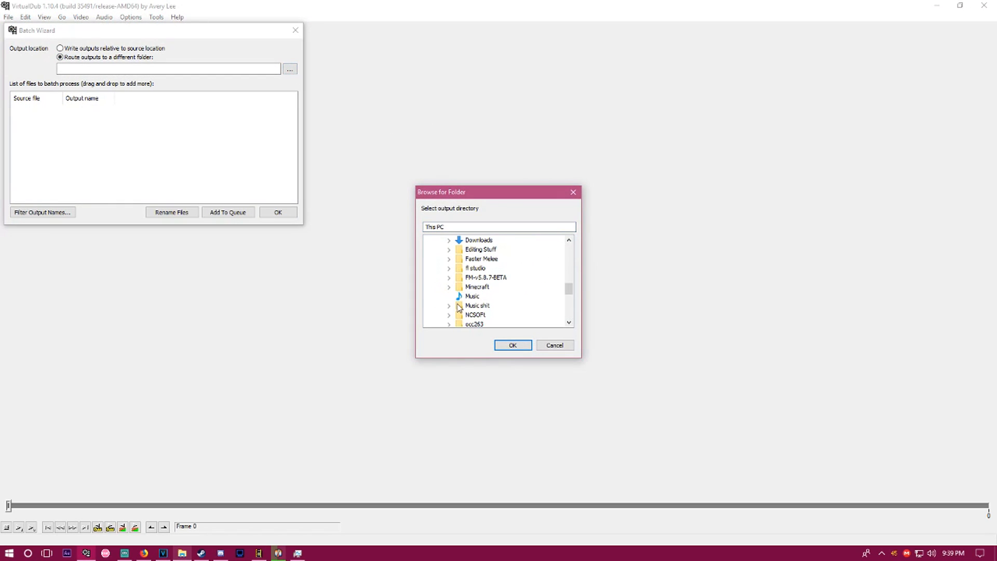
left_click(475, 296)
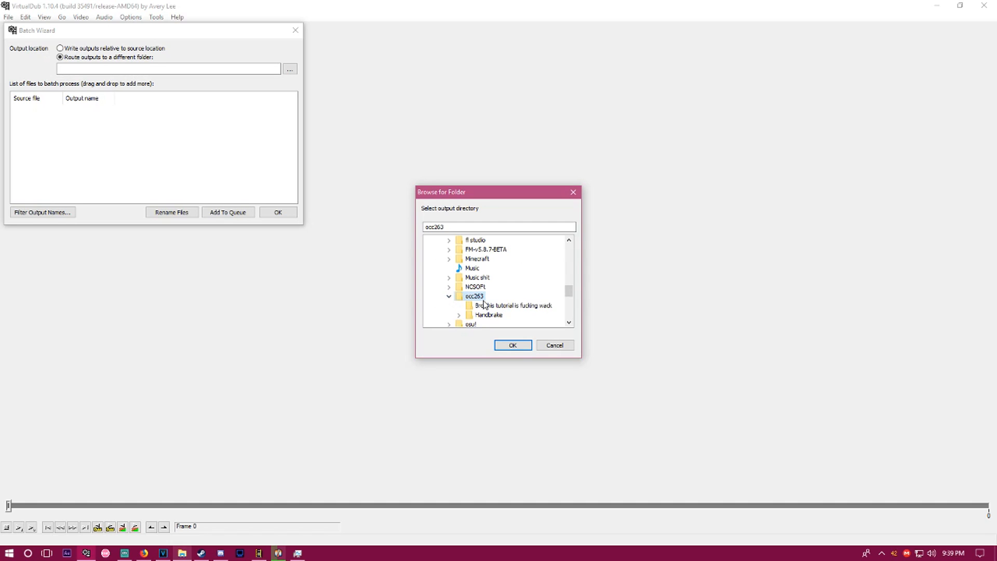
left_click(512, 306)
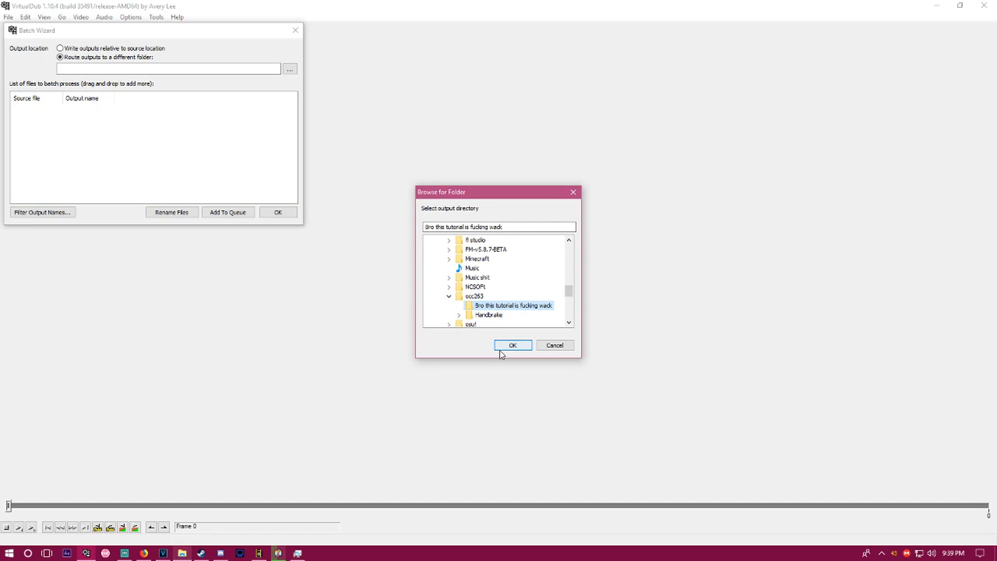
left_click(512, 345)
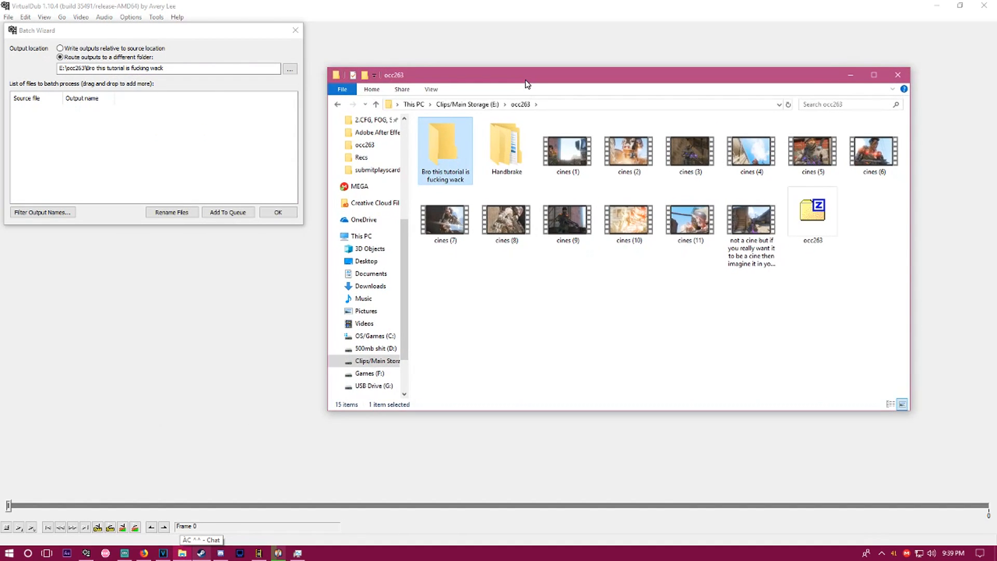
Load the twelve occ263 clips into the Batch Wizard list and show the Add To Queue options
left_click(751, 224)
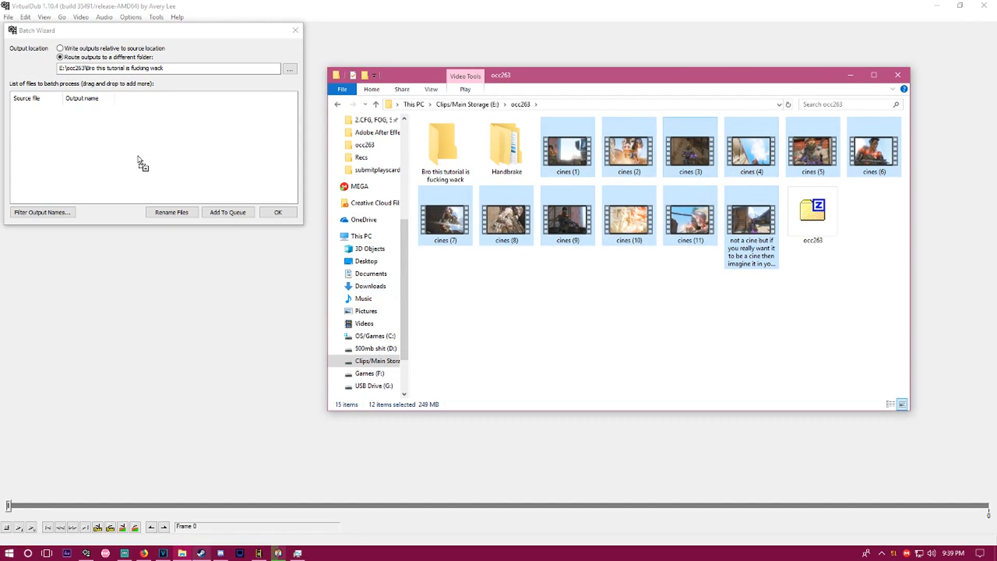
left_click(227, 212)
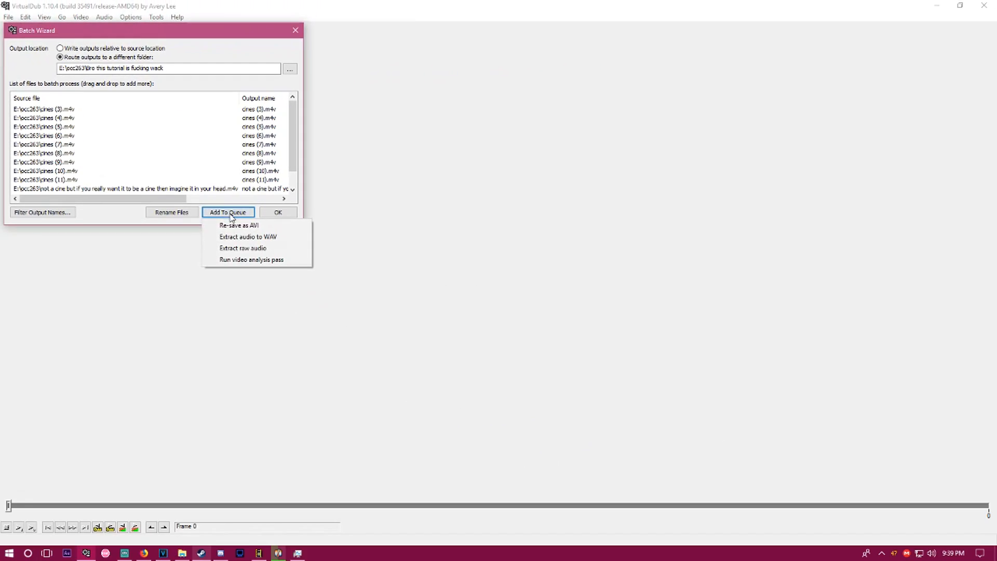
mouse_move(239, 225)
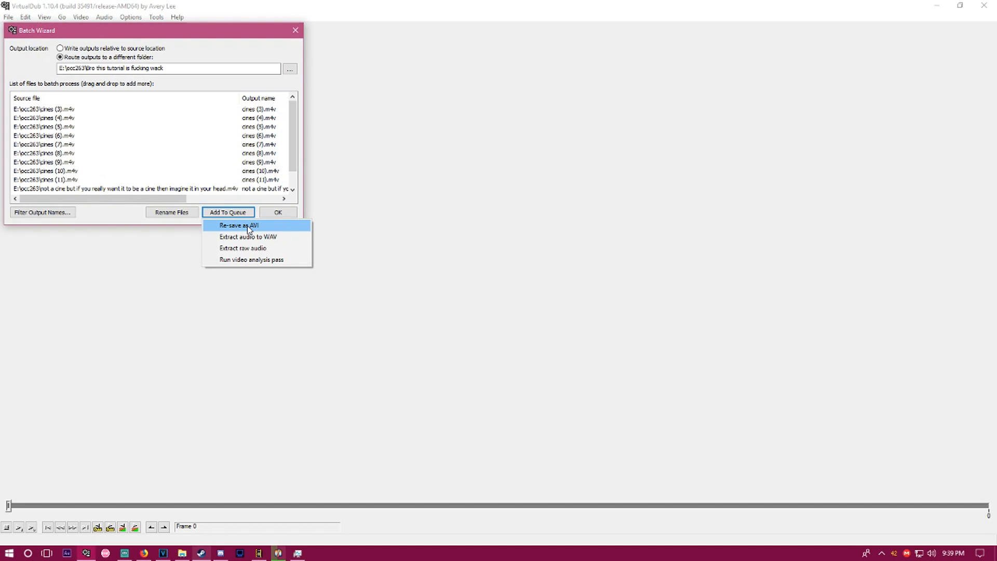
mouse_move(248, 237)
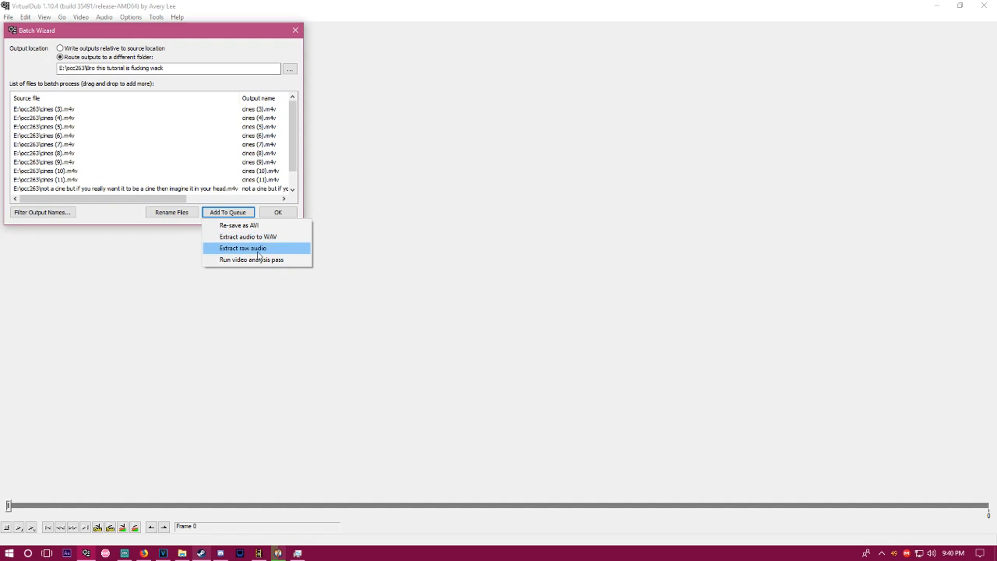
mouse_move(267, 248)
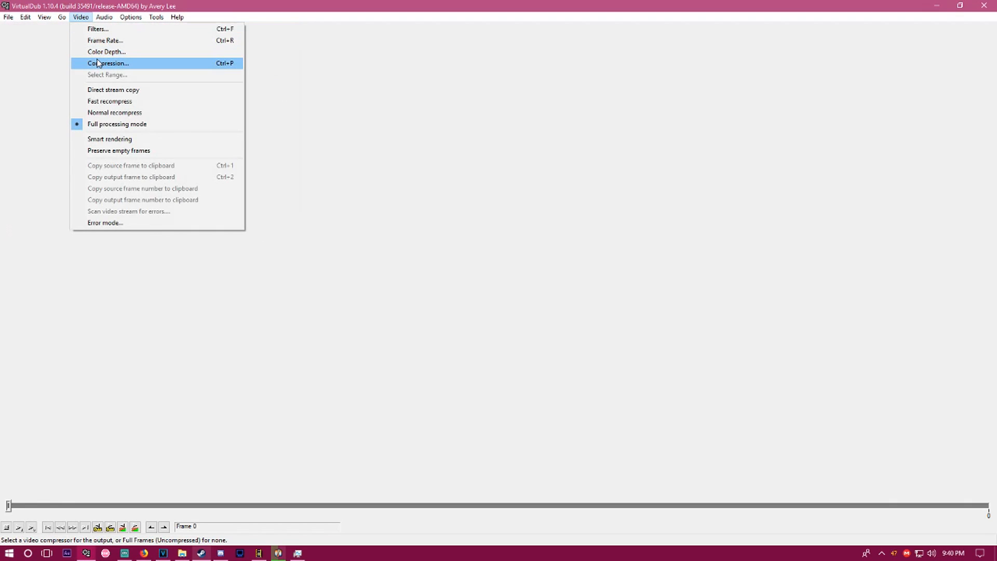
Choose Lagarith Lossless Codec as the video compressor
left_click(107, 63)
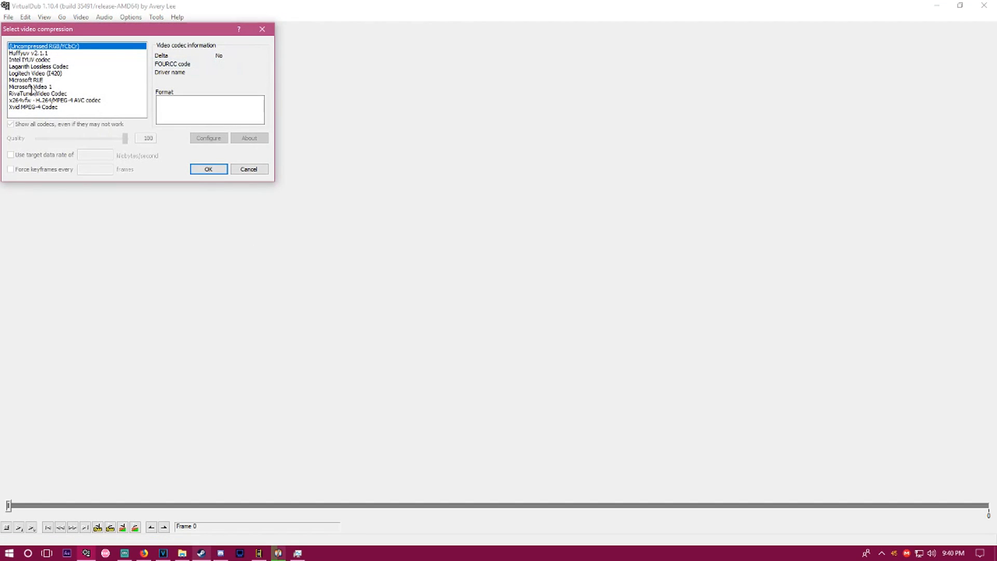
left_click(38, 66)
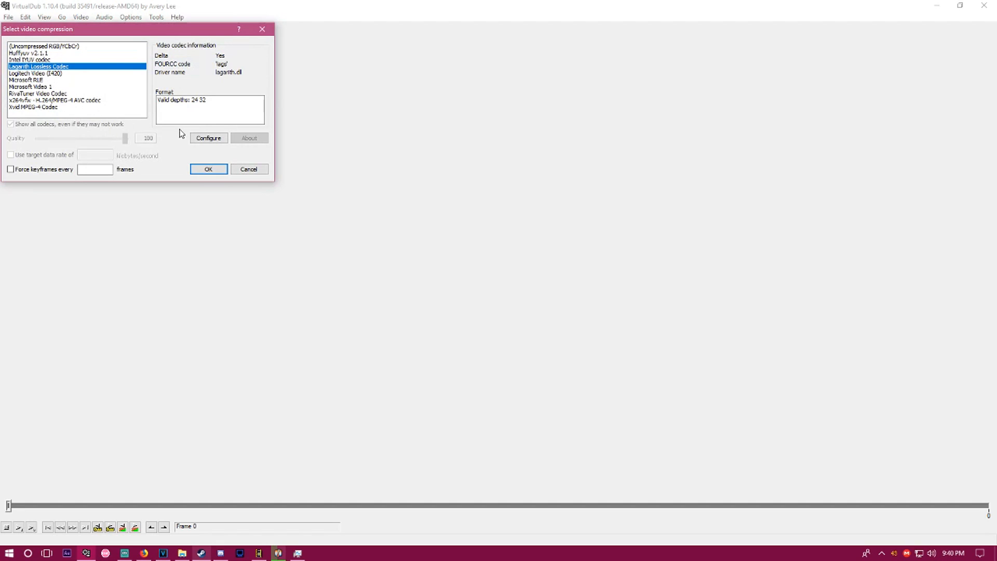
mouse_move(134, 103)
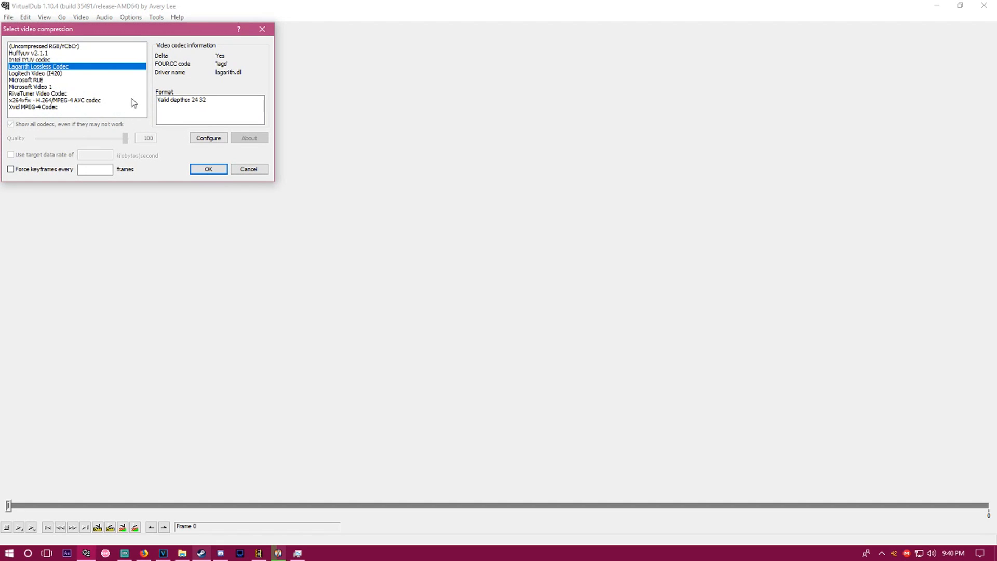
mouse_move(58, 116)
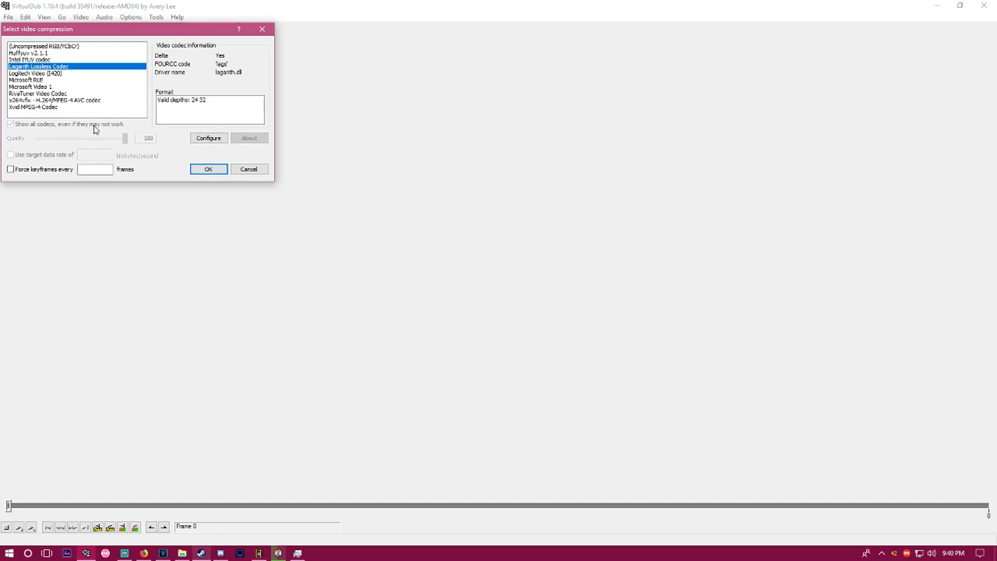
mouse_move(121, 147)
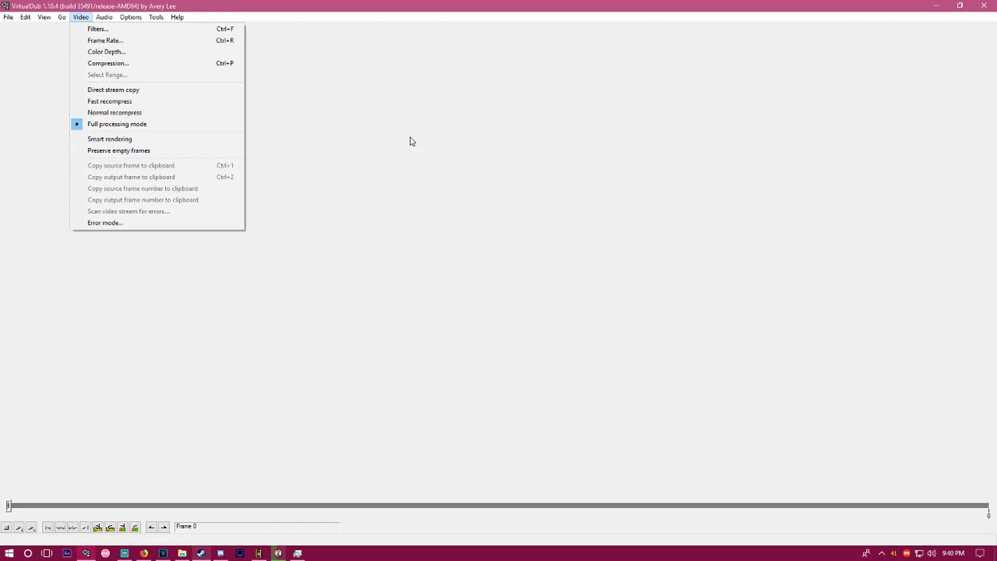
mouse_move(118, 123)
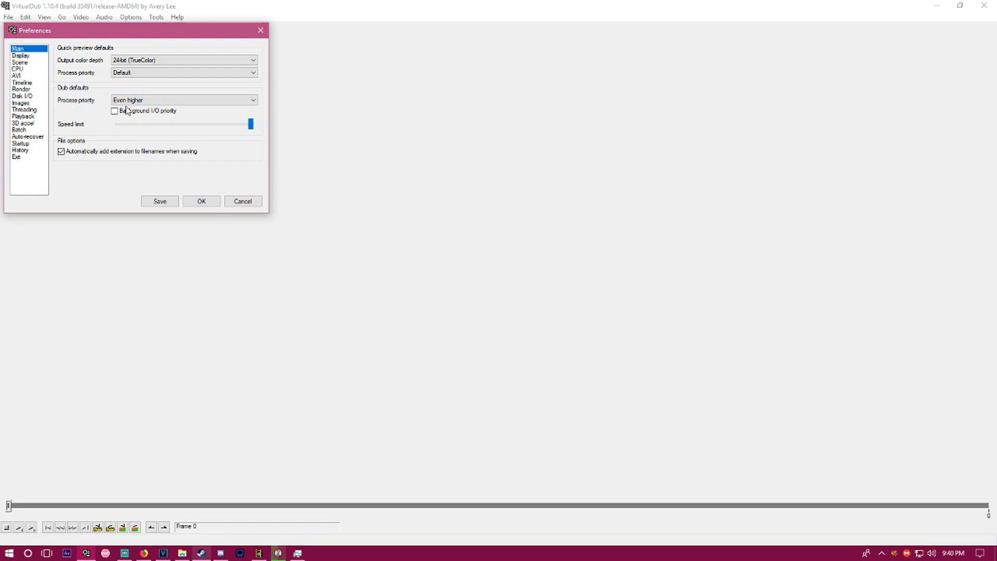
Review the CPU optimization and Display preference pages, then move to Threading
left_click(184, 100)
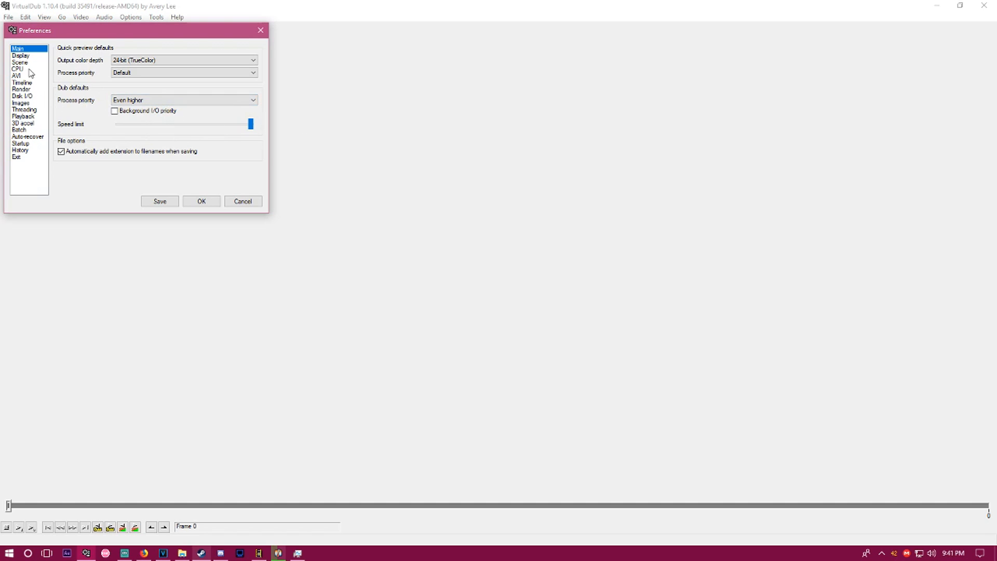
mouse_move(22, 63)
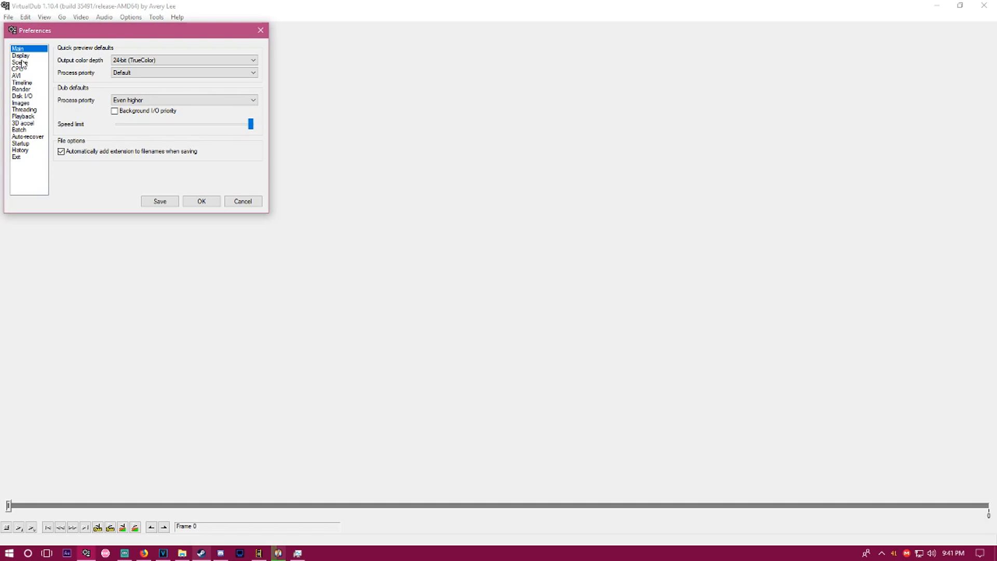
left_click(18, 68)
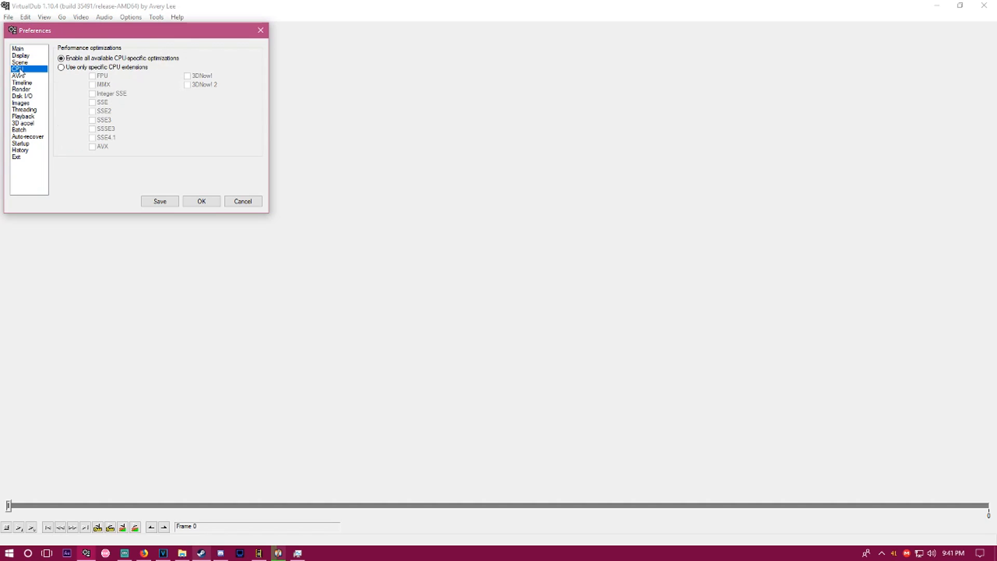
left_click(21, 55)
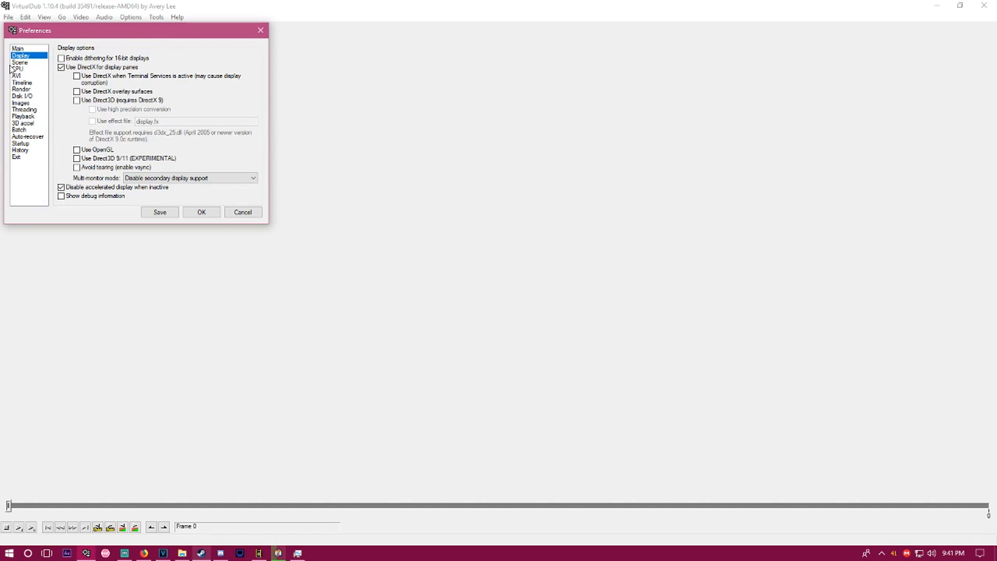
left_click(16, 69)
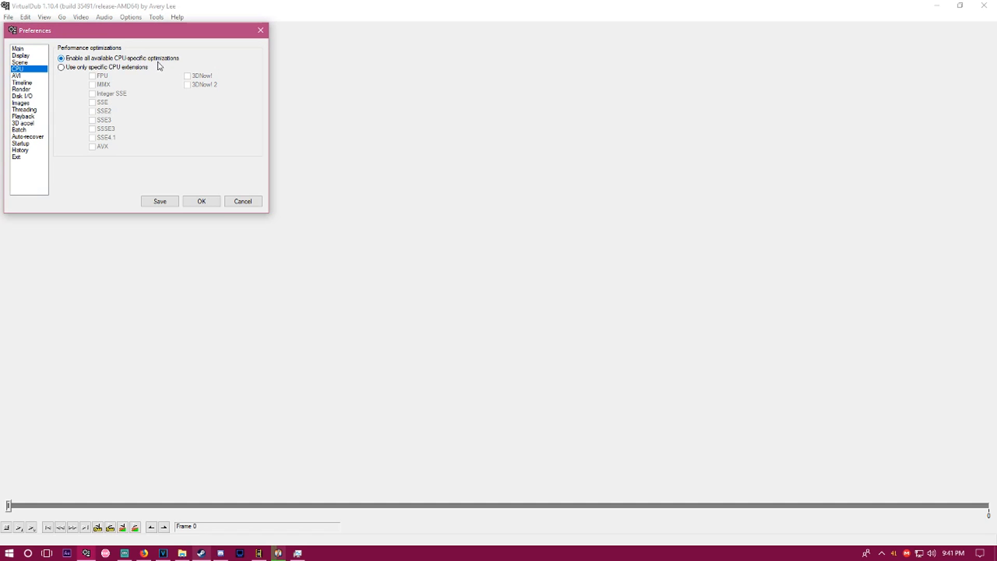
mouse_move(21, 80)
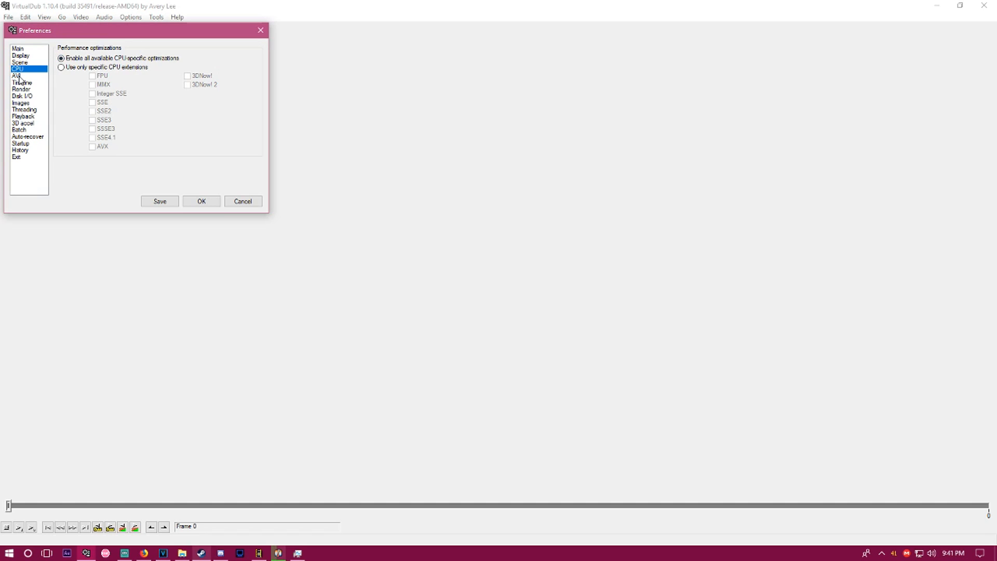
left_click(24, 110)
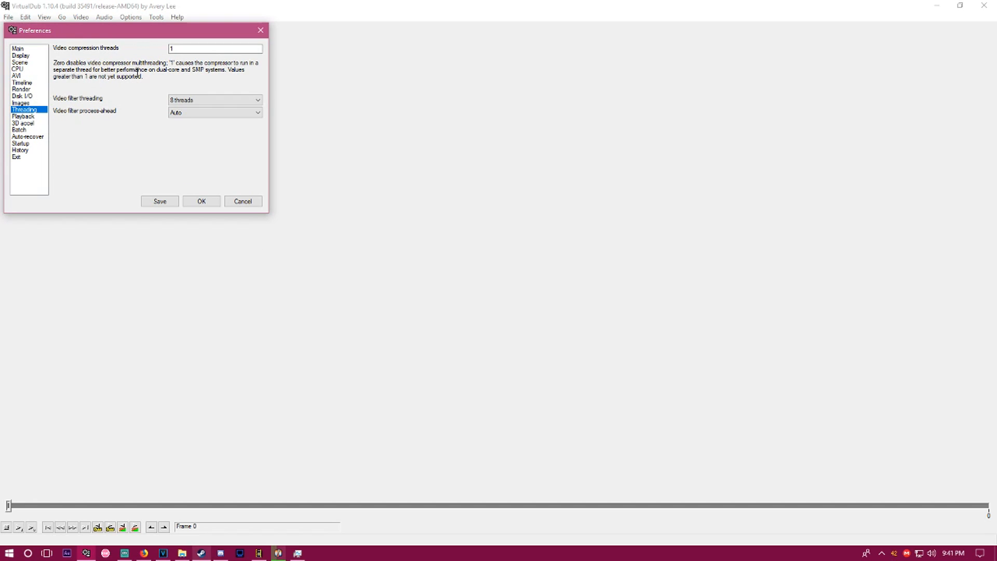
mouse_move(134, 85)
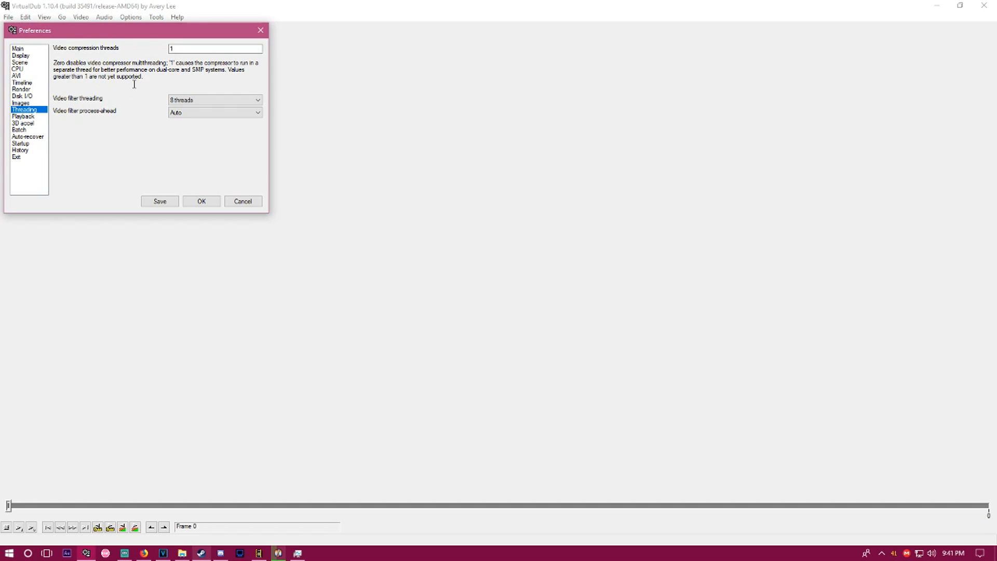
mouse_move(114, 68)
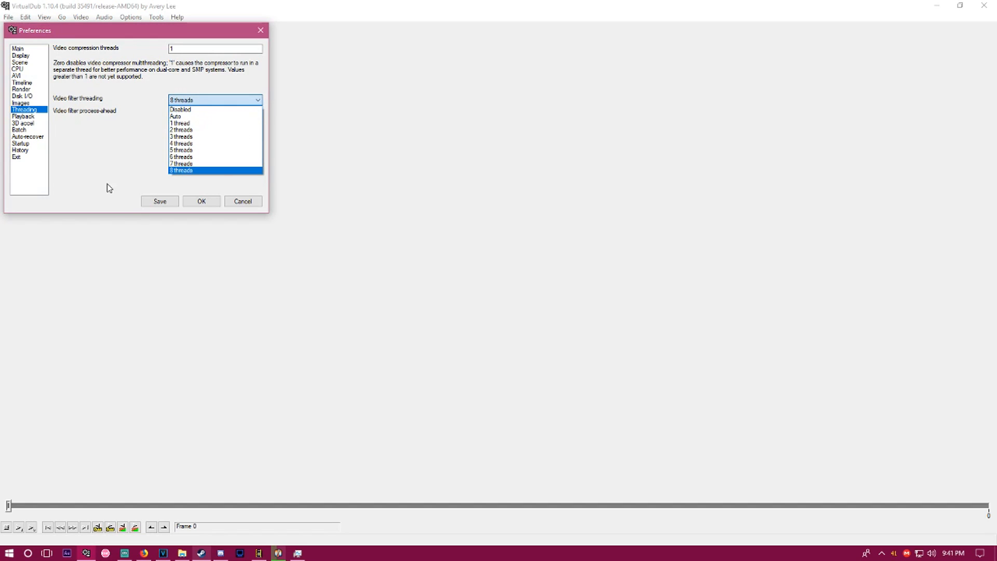
mouse_move(181, 163)
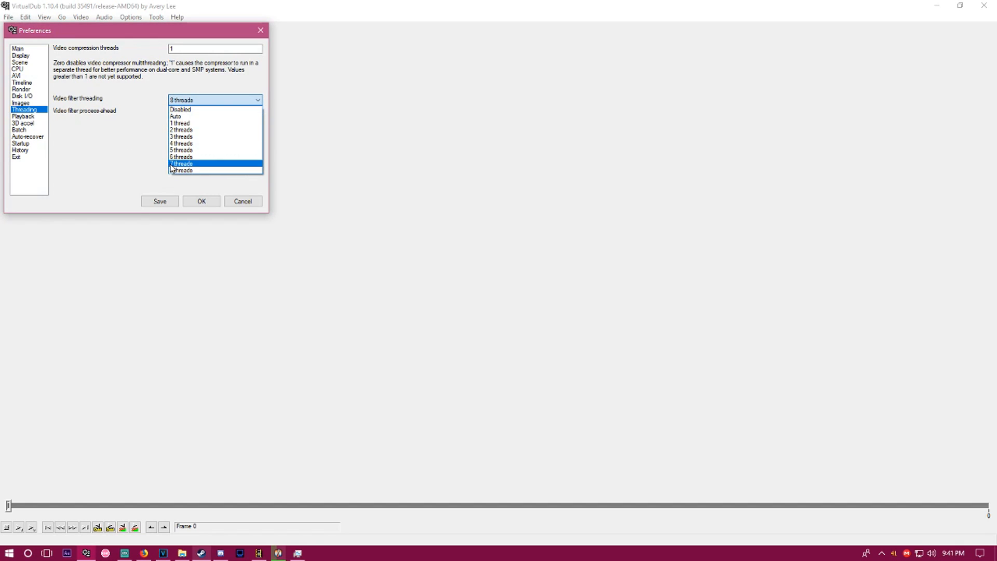
mouse_move(180, 123)
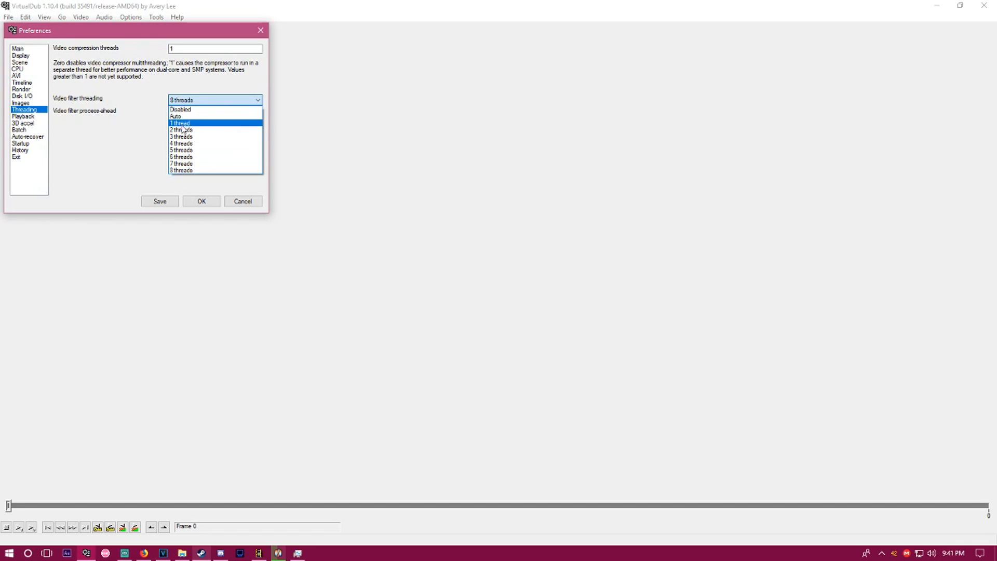
Keep video filter threading at 8 threads with process-ahead on Auto and close Preferences
left_click(184, 117)
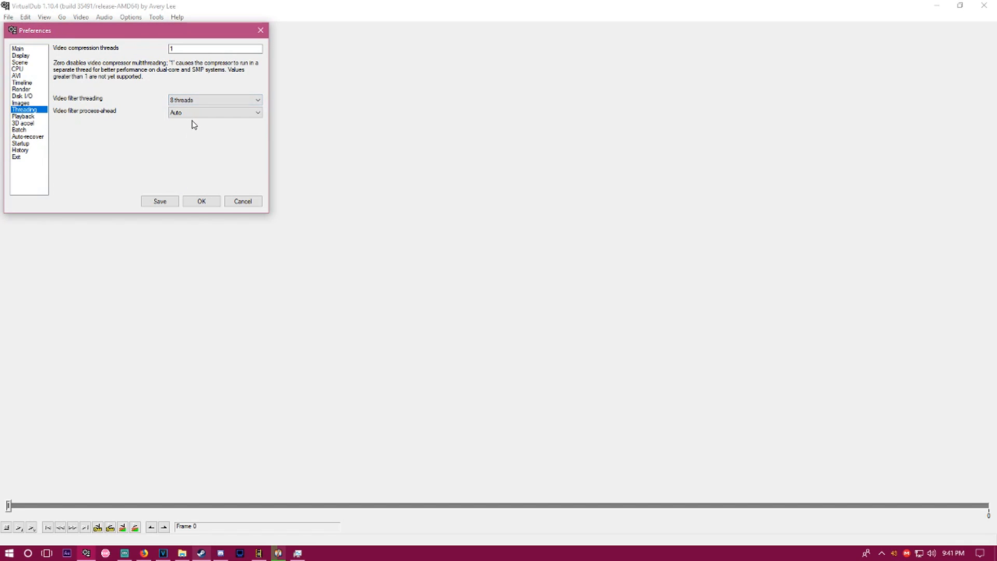
left_click(214, 112)
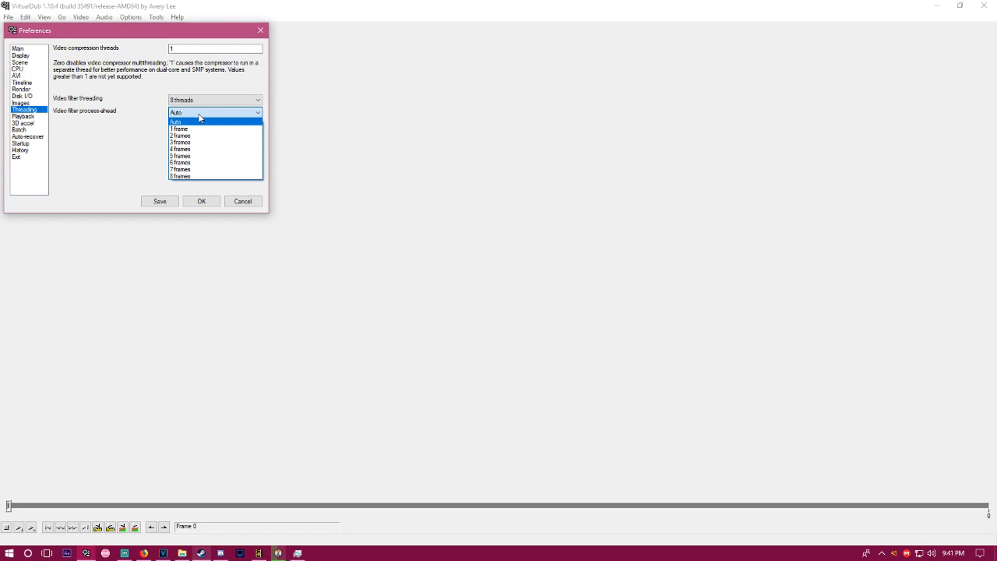
left_click(24, 117)
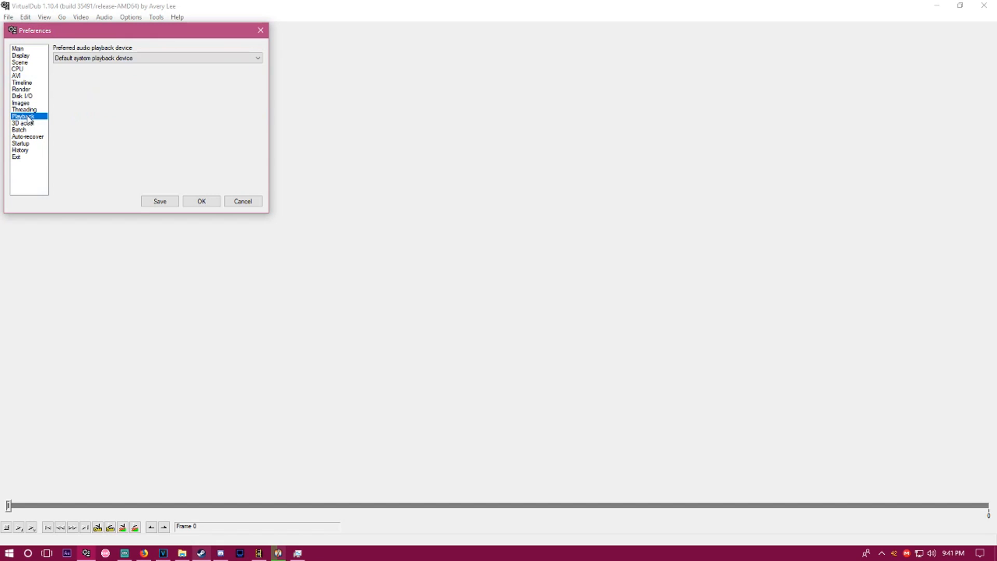
left_click(18, 48)
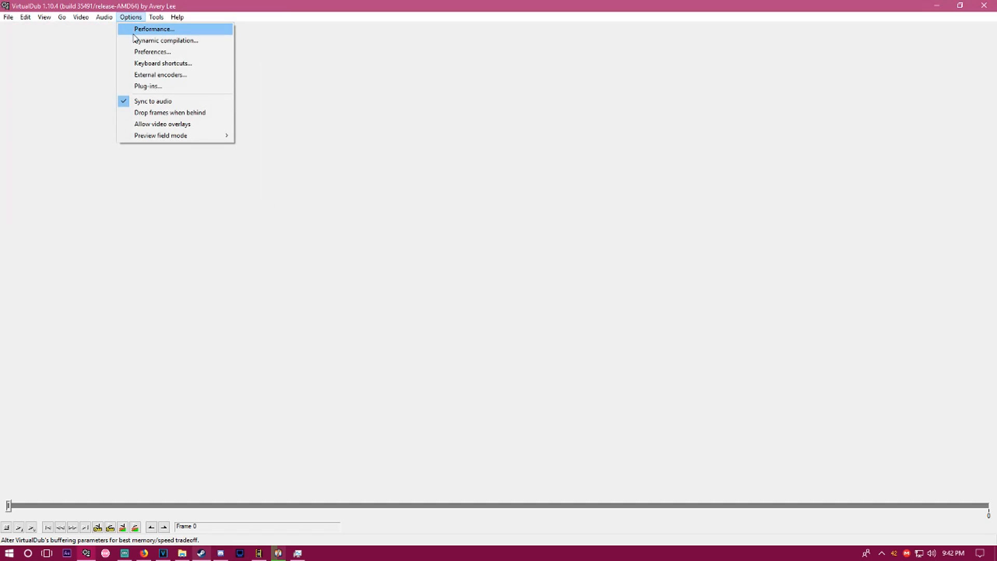
Confirm the Performance buffering options and bring up the Video menu
left_click(154, 29)
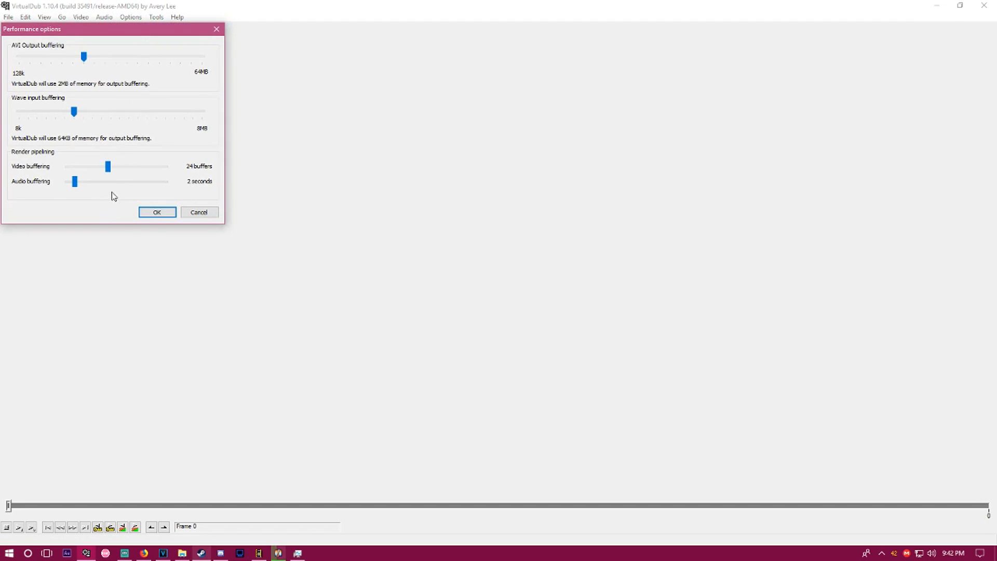
mouse_move(62, 52)
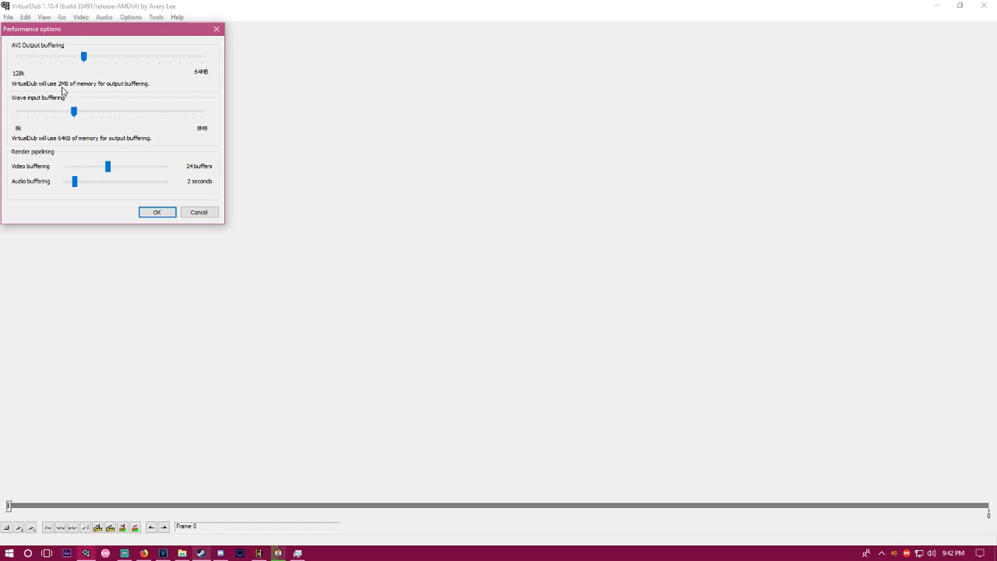
mouse_move(63, 147)
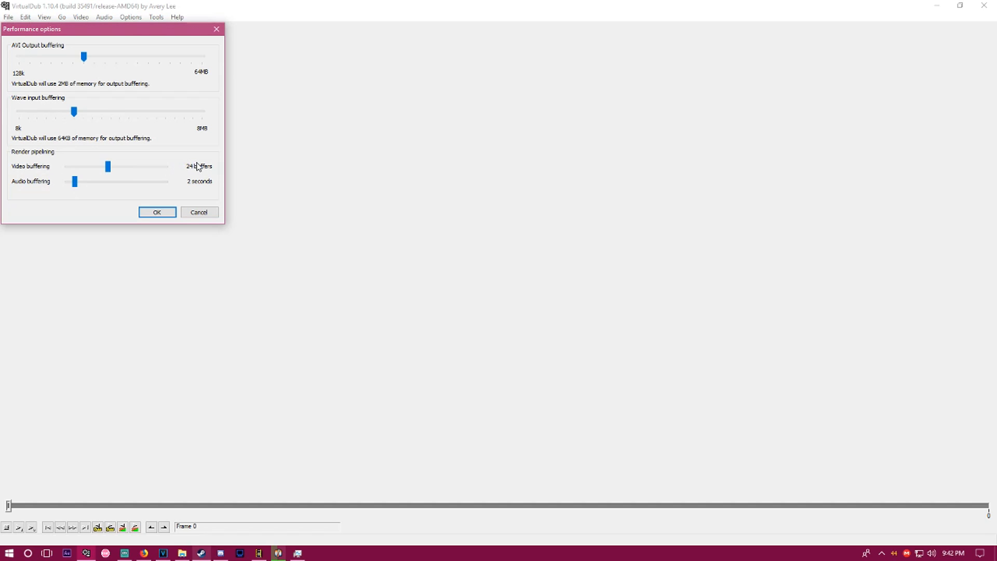
mouse_move(236, 187)
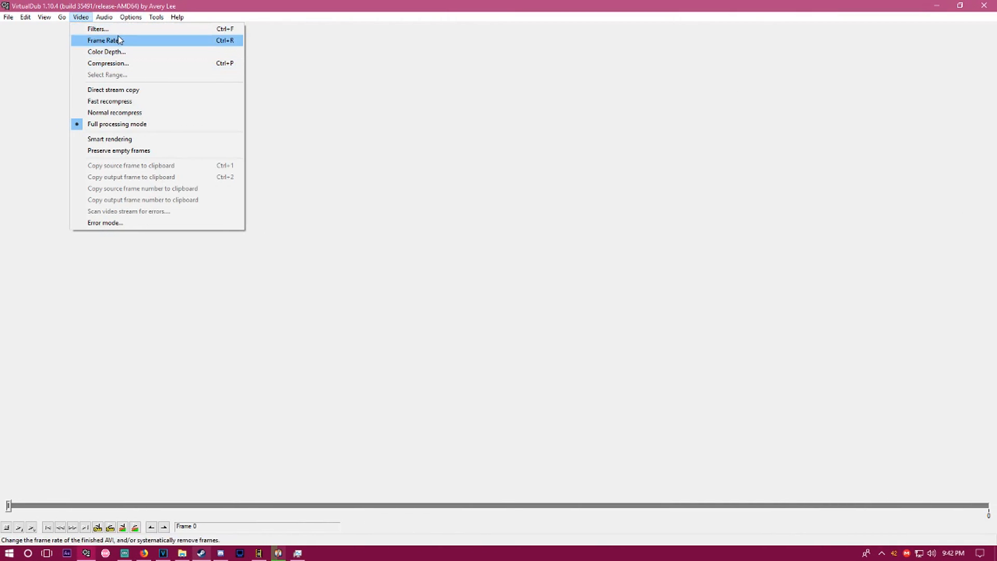
Add a resize filter set to Relative 75% of the source size
left_click(98, 29)
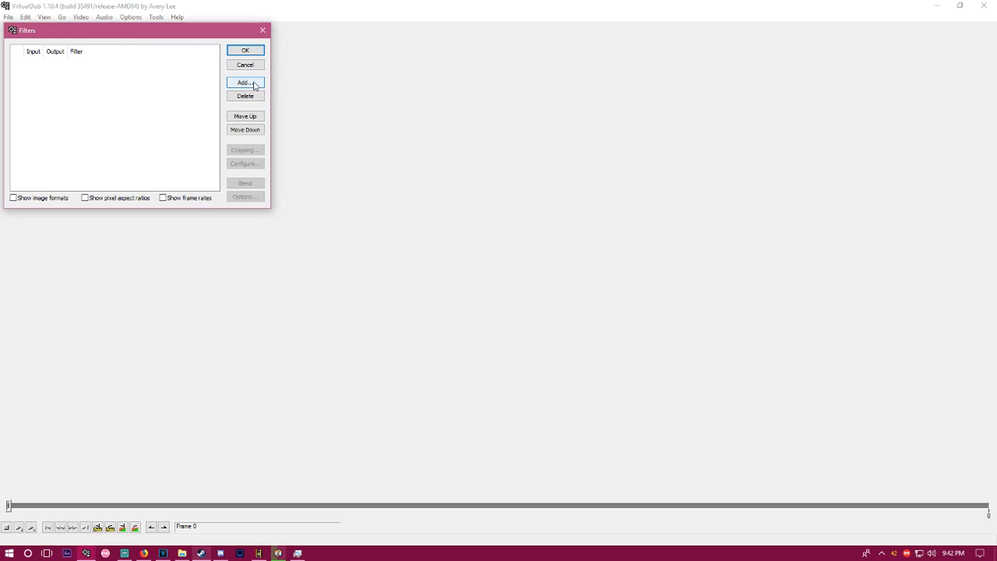
left_click(245, 82)
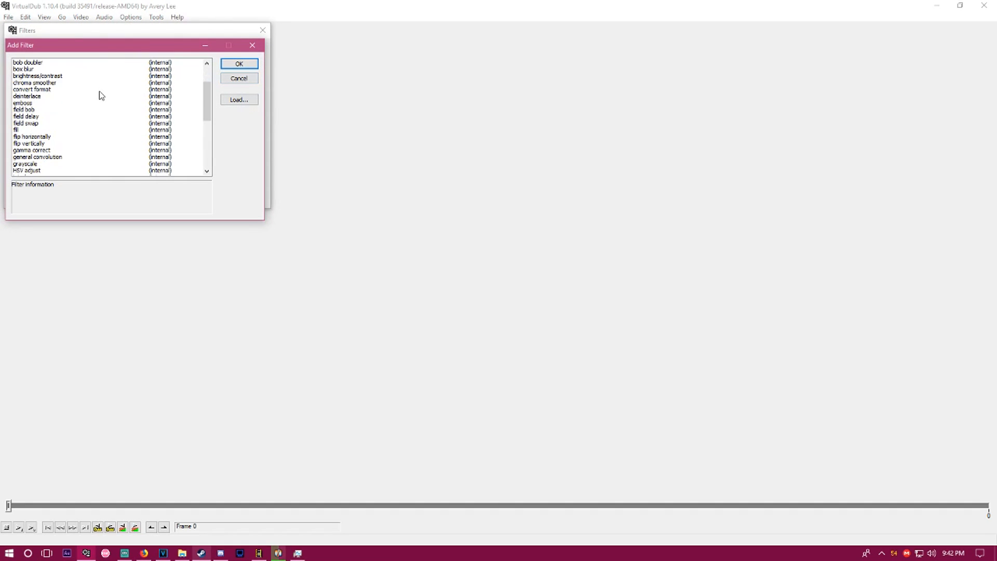
scroll("down", 3)
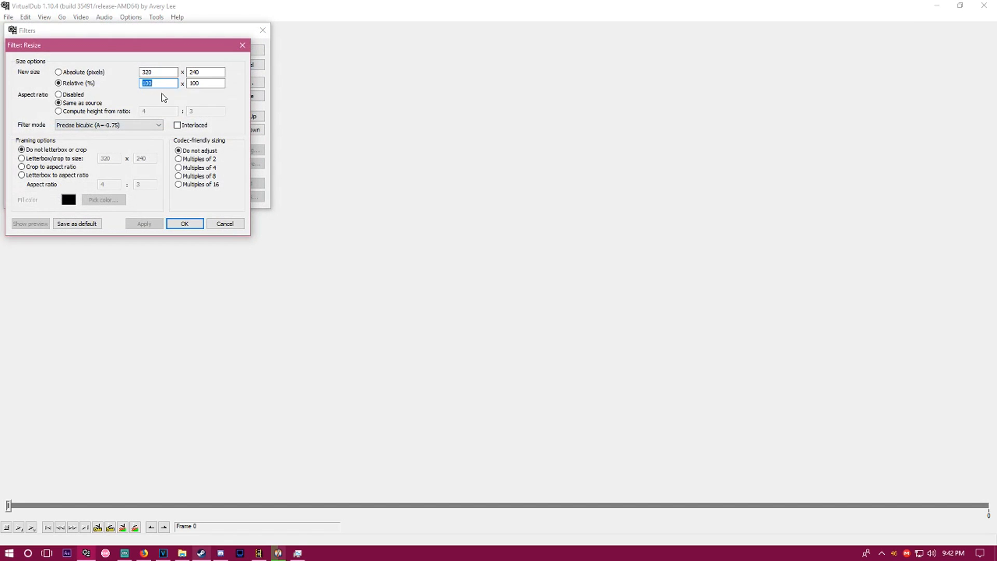
type("66")
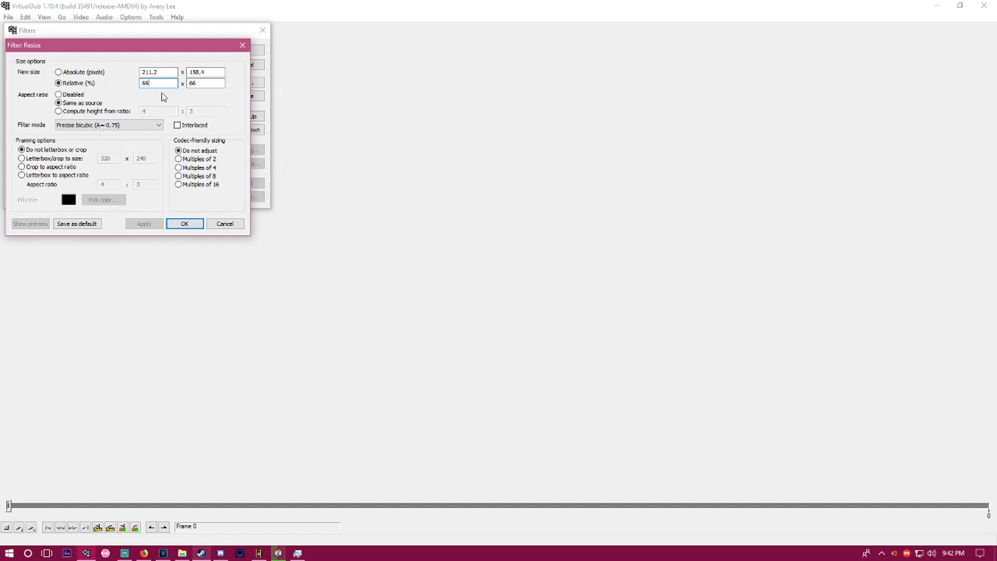
type("75")
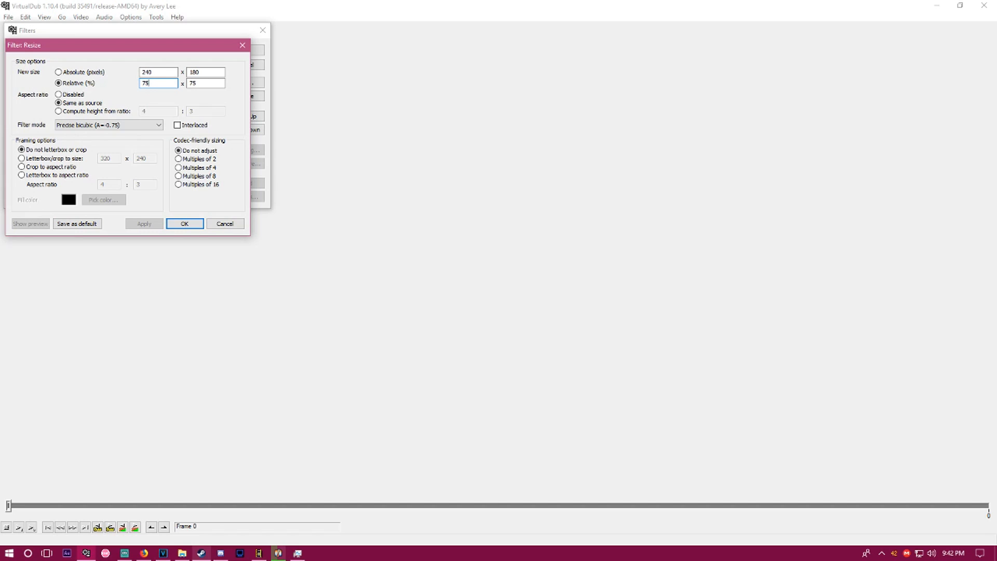
left_click(184, 223)
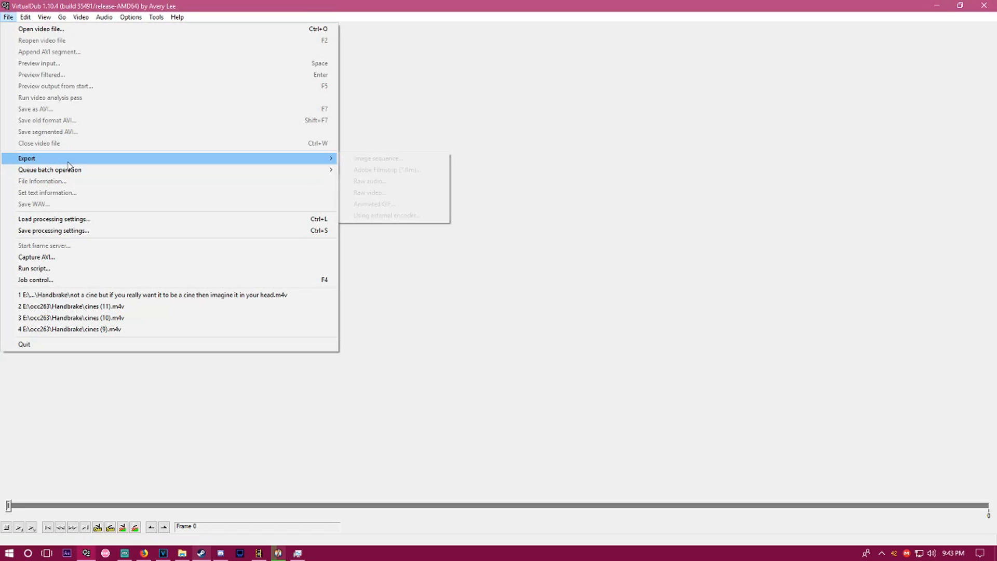
mouse_move(53, 280)
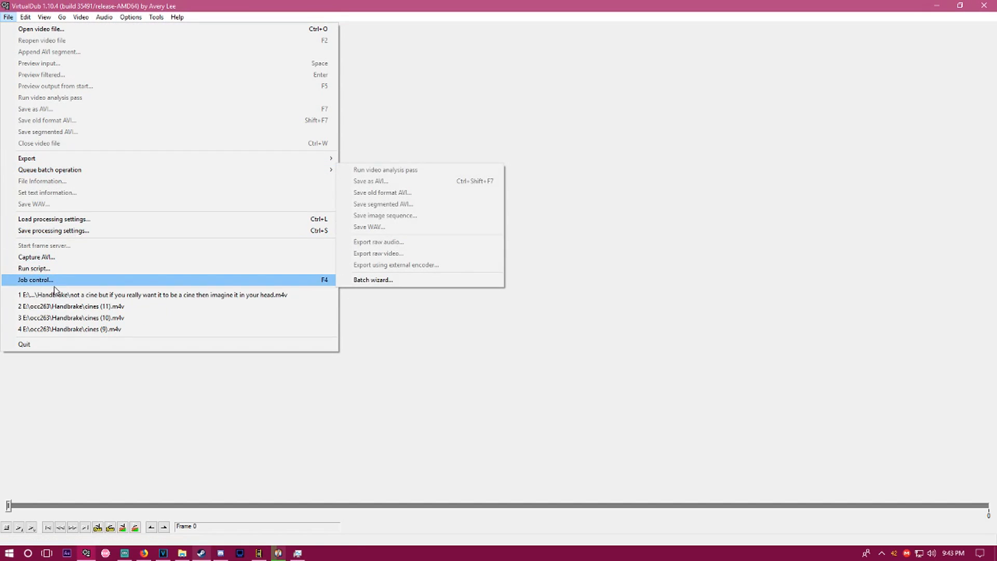
mouse_move(287, 292)
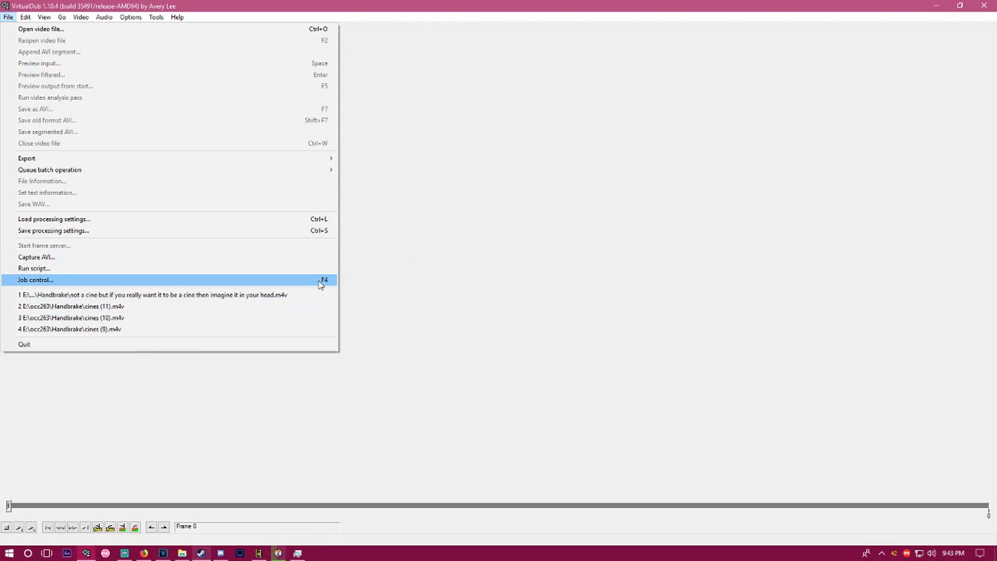
Start the twelve queued clip jobs in Job Control with Autostart ticked
left_click(36, 280)
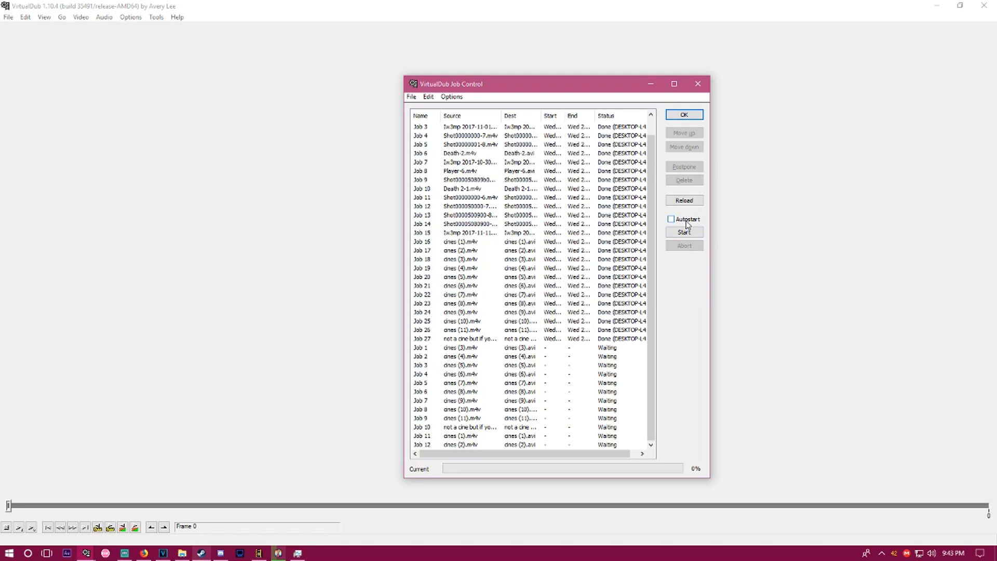
left_click(683, 232)
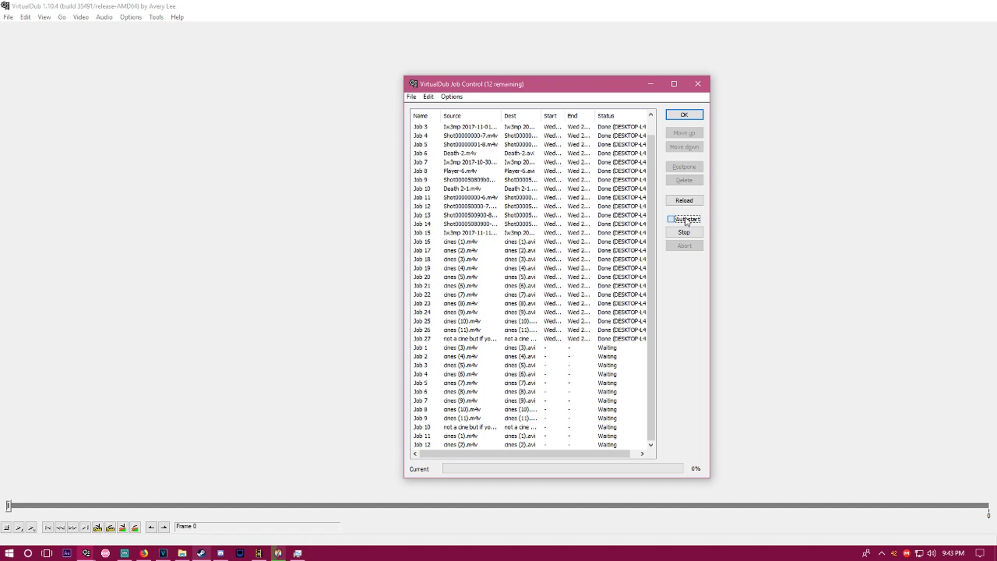
left_click(672, 219)
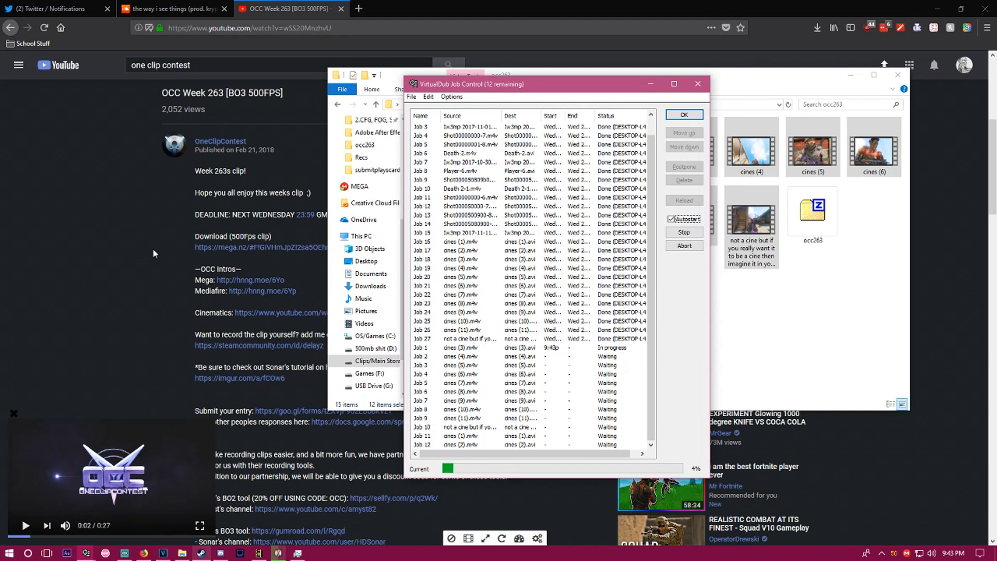
Check Twitter, return to YouTube and search 'how to make slime', scrolling the results
left_click(57, 8)
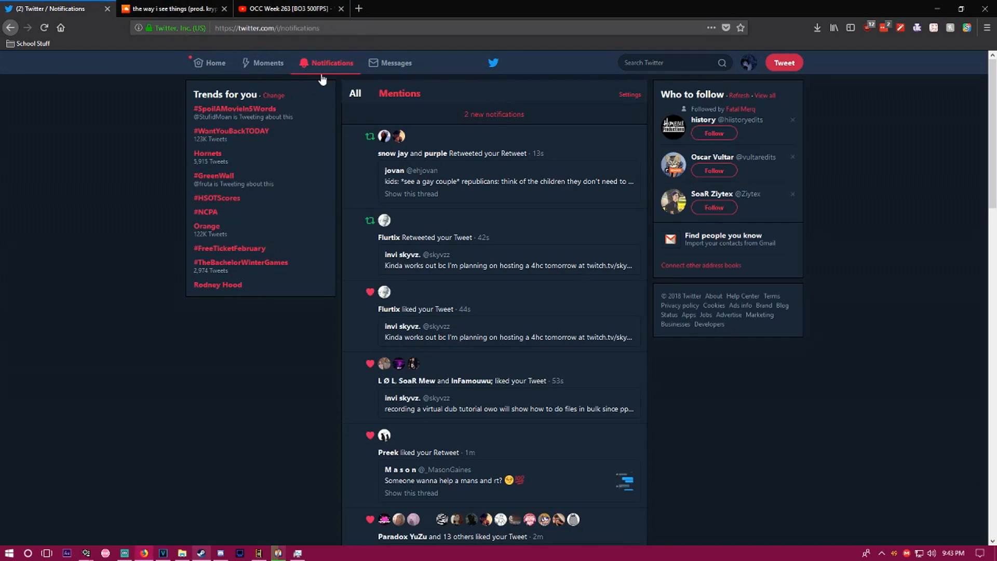
left_click(287, 10)
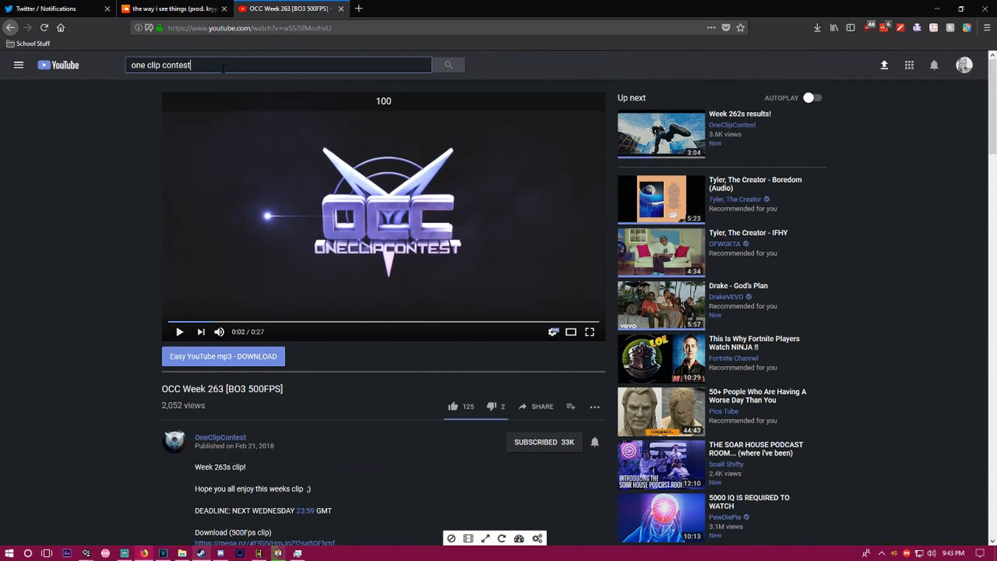
type("how to make slime")
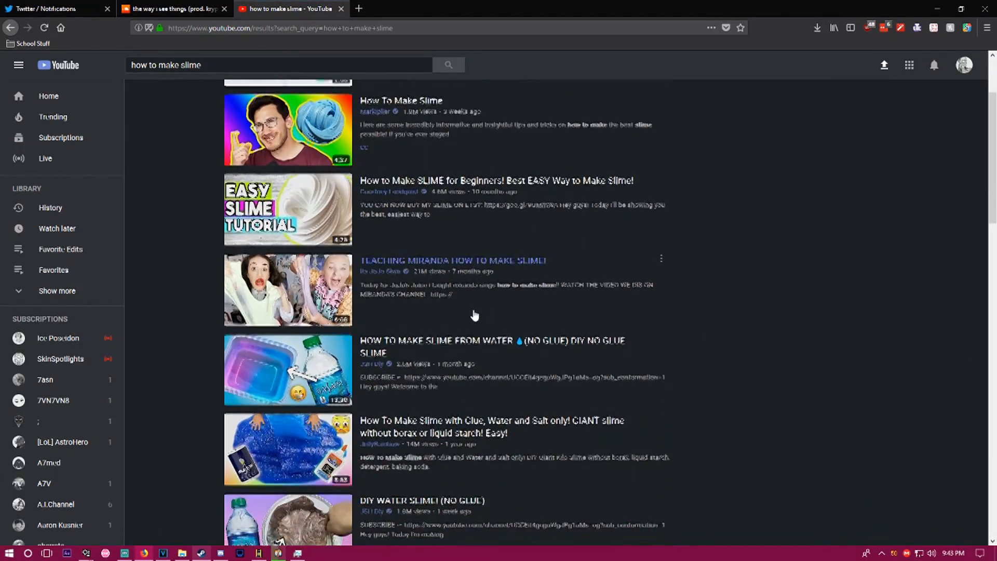
scroll("down", 3)
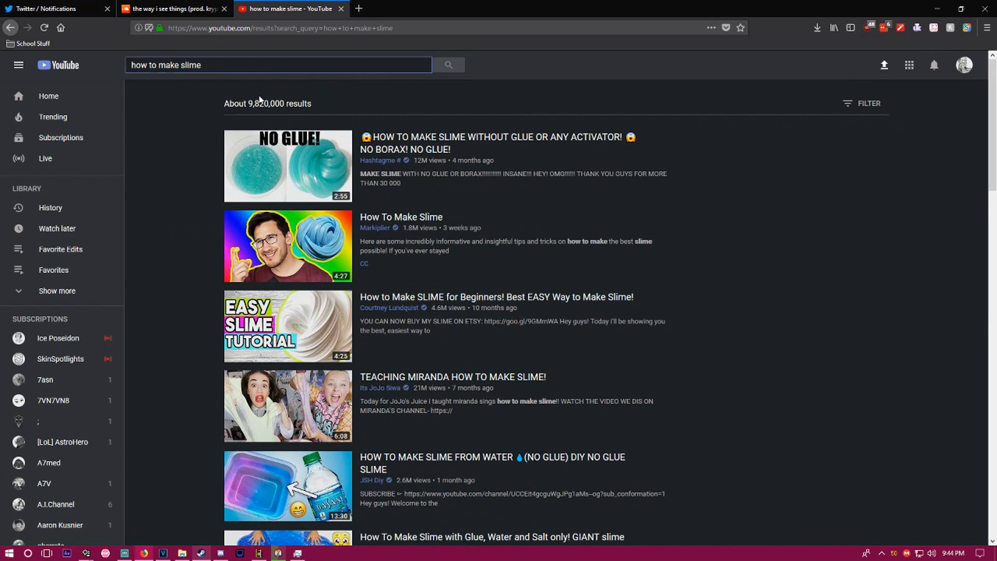
View the SoundCloud track page, then switch to VEGAS Pro showing the occ263 clip folder
left_click(171, 8)
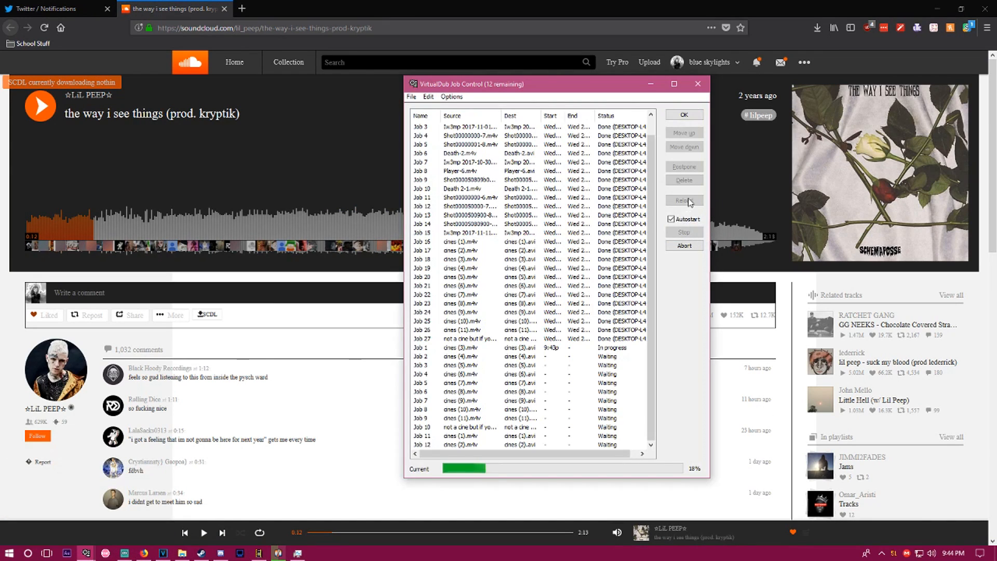
left_click(697, 84)
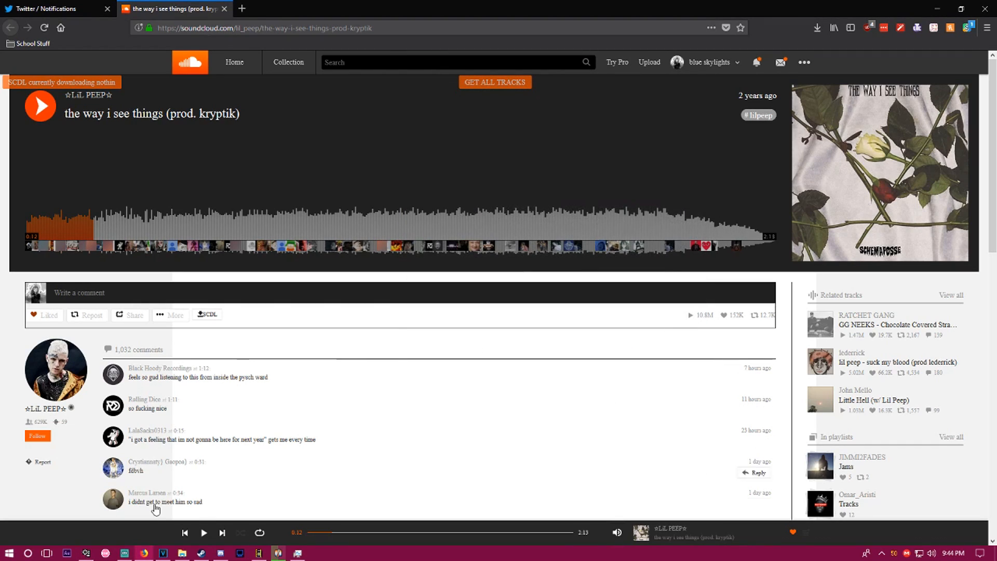
left_click(182, 551)
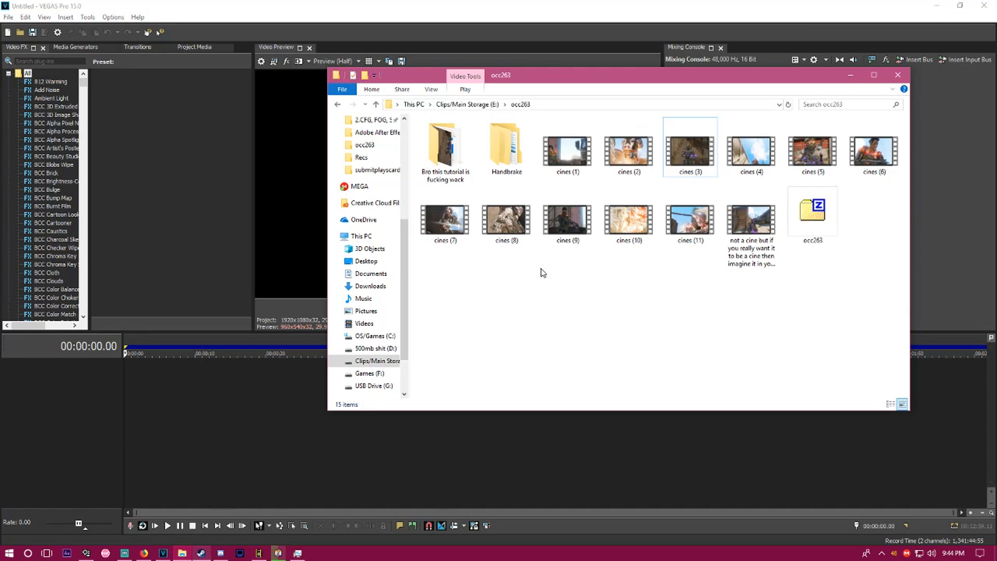
Preview the cines (1) and long-named converted clips on the timeline, then clear them
left_click(567, 148)
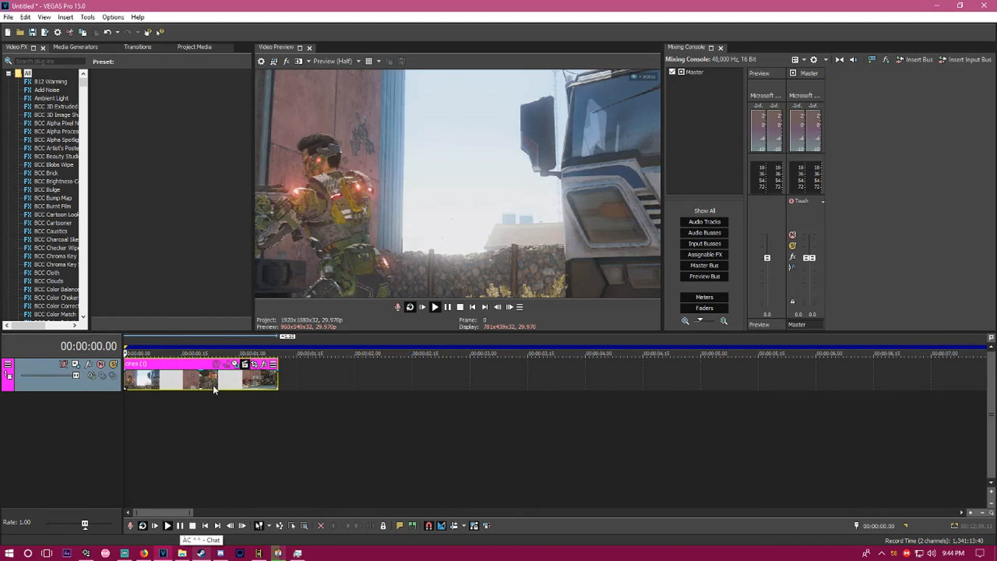
left_click(434, 307)
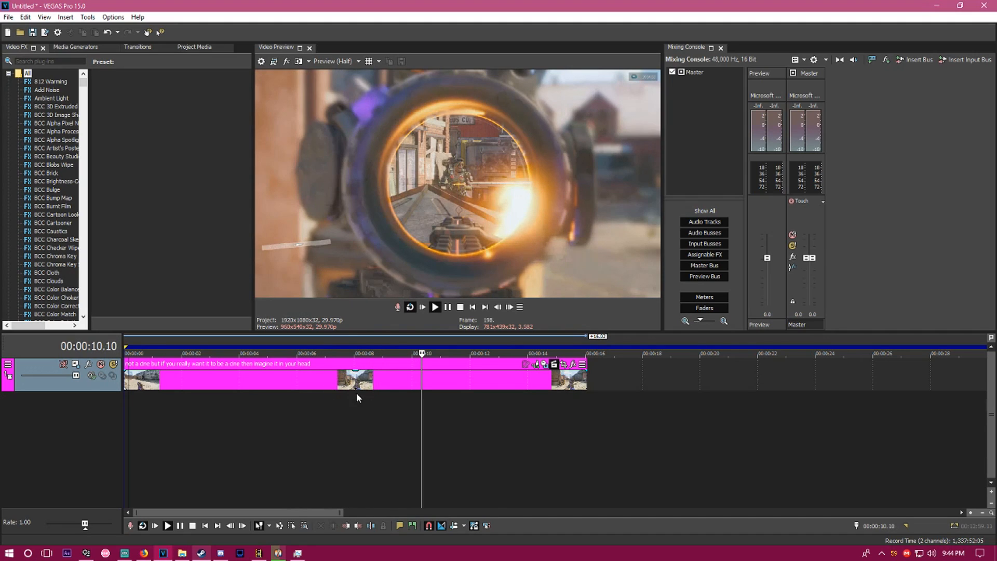
left_click(182, 552)
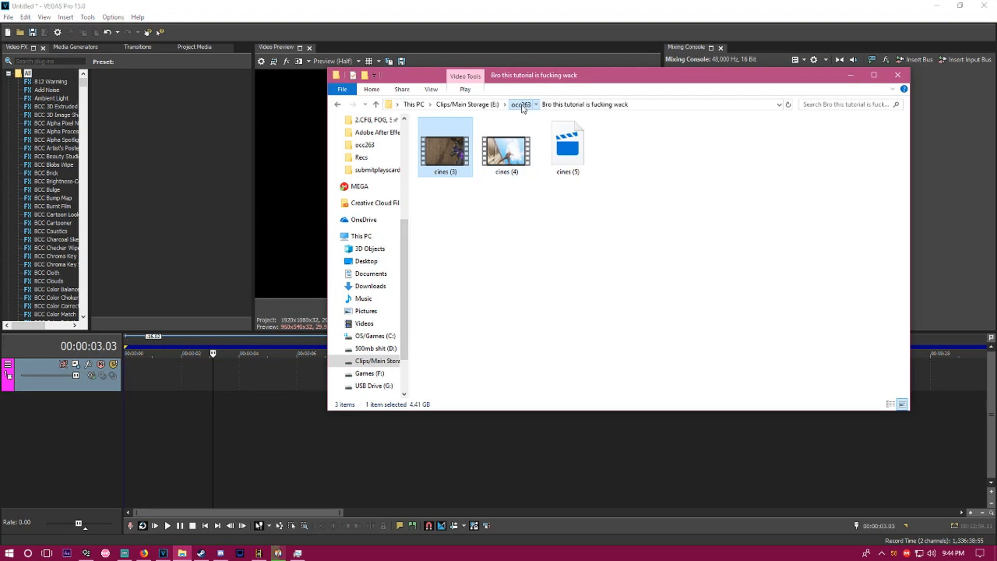
From occ263's Handbrake folder, place cines (4) on the timeline and scrub to the one-second mark
left_click(520, 104)
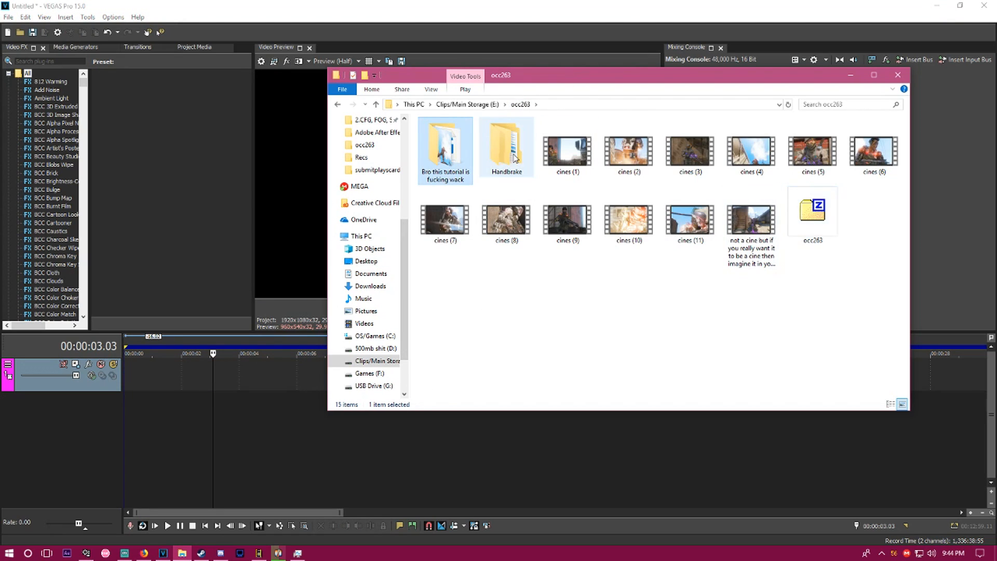
double_click(507, 146)
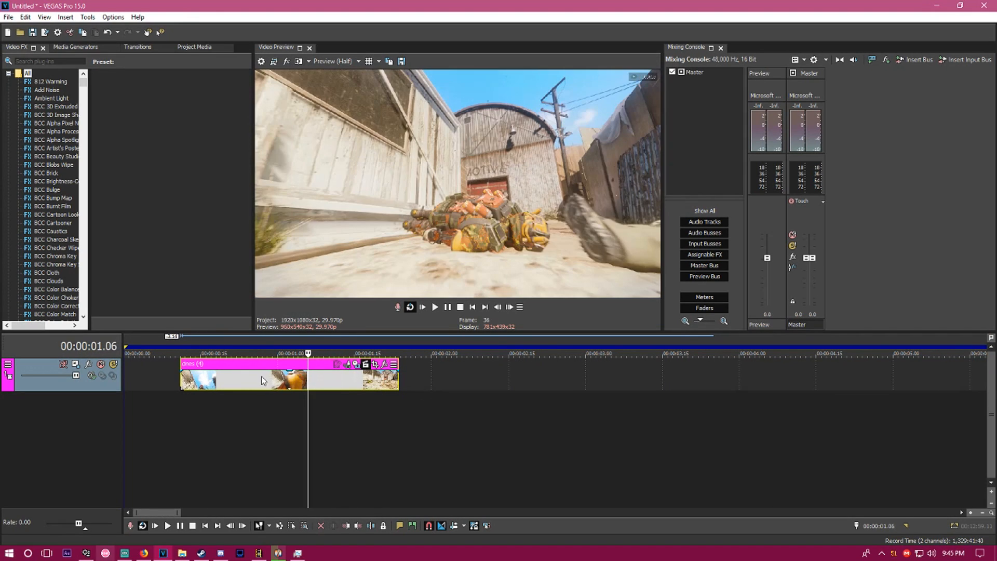
left_click(279, 378)
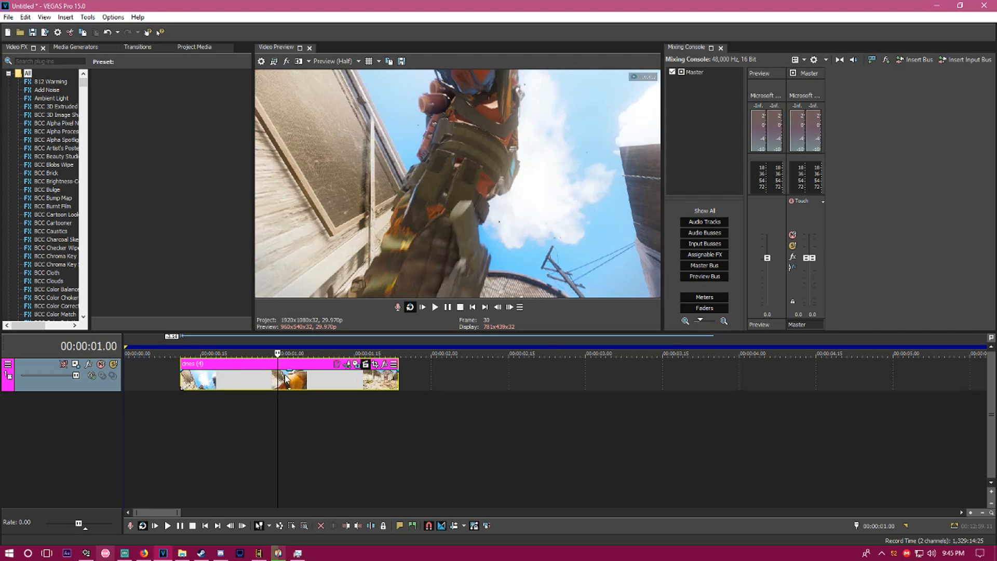